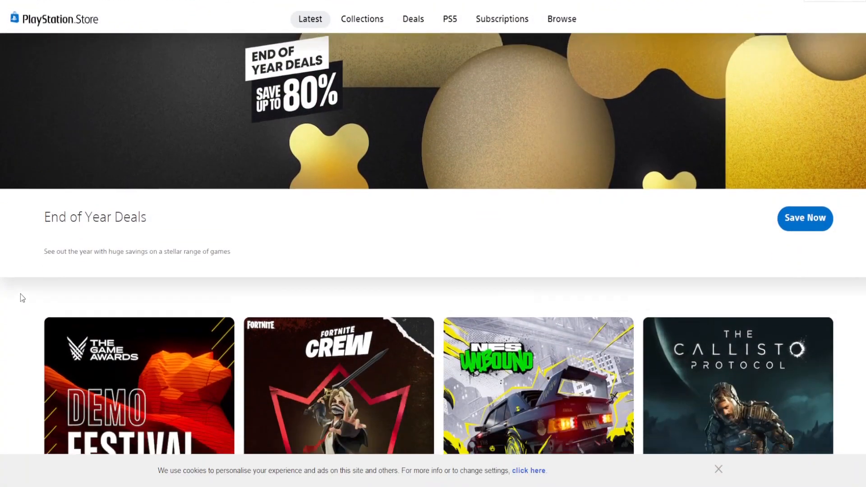
# Leave the Latest page for the PlayStation Store's Deals section and look over it.
pyautogui.scroll(-3)
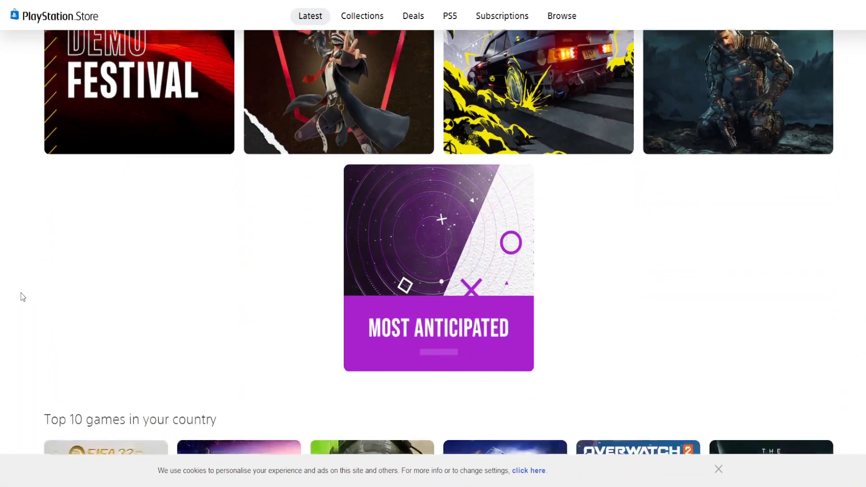
pyautogui.scroll(-3)
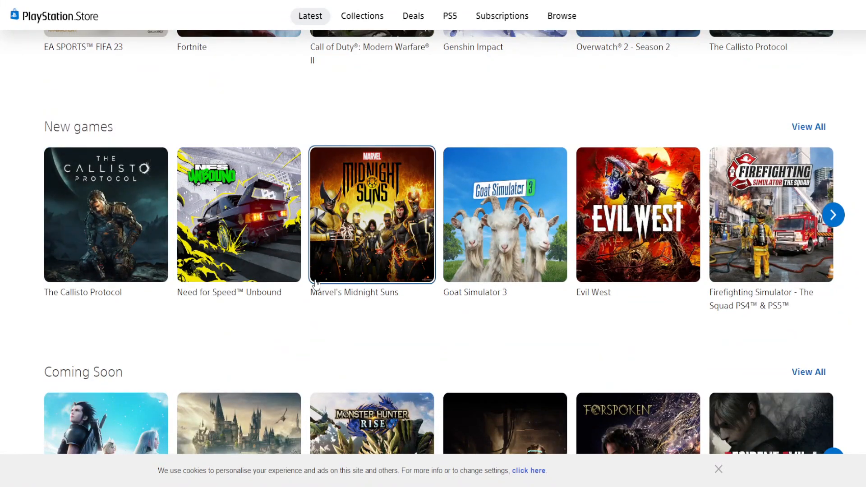
pyautogui.scroll(-3)
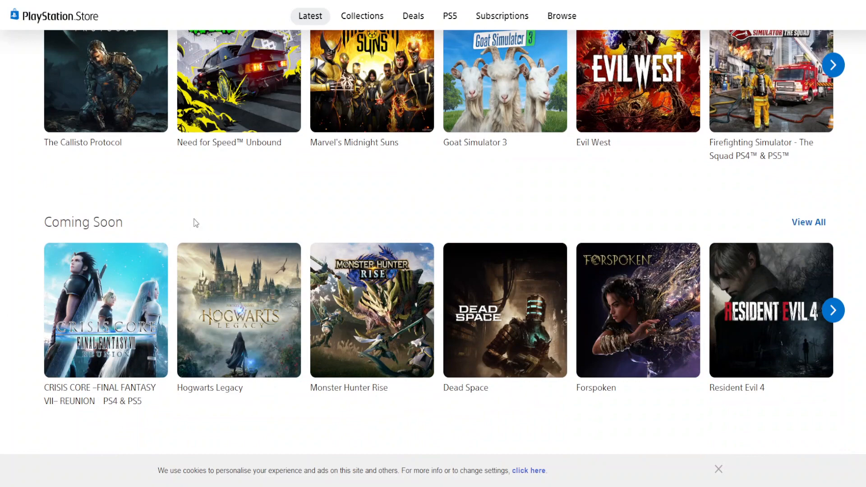
pyautogui.moveTo(412, 15)
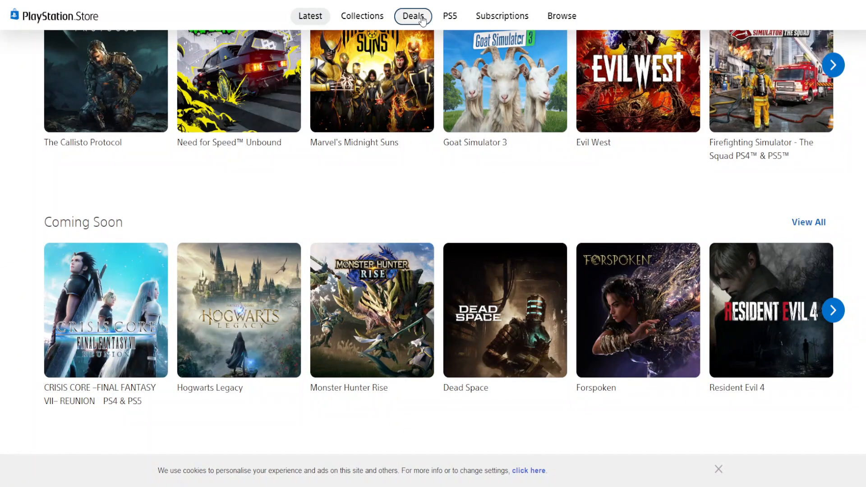
pyautogui.click(412, 15)
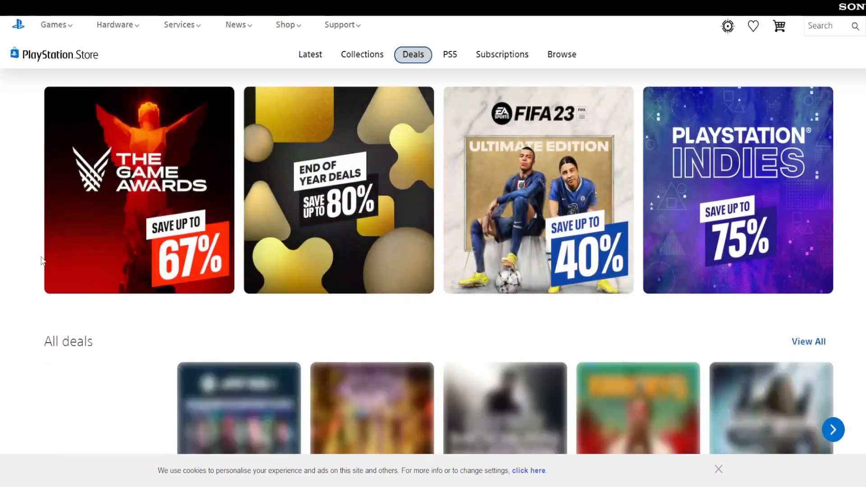
pyautogui.scroll(-3)
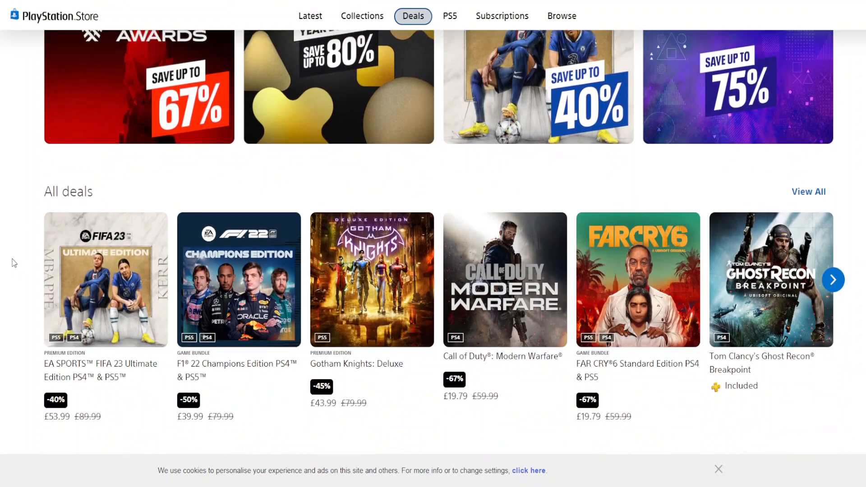
pyautogui.scroll(-3)
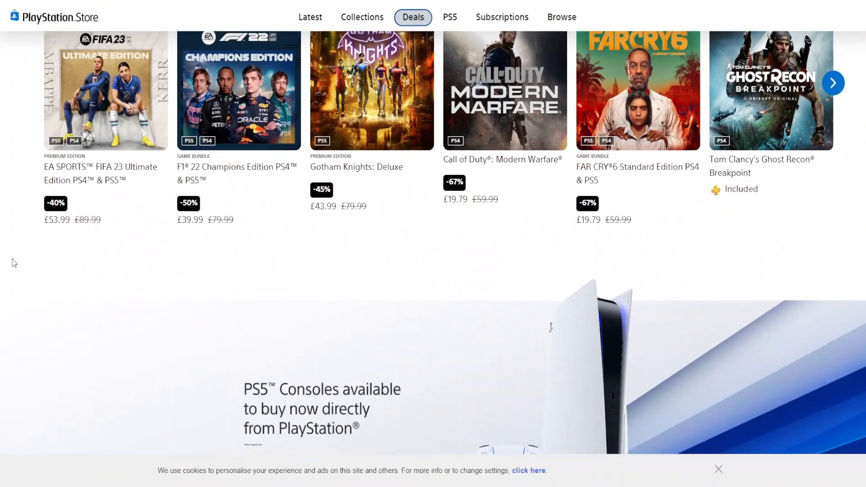
pyautogui.scroll(3)
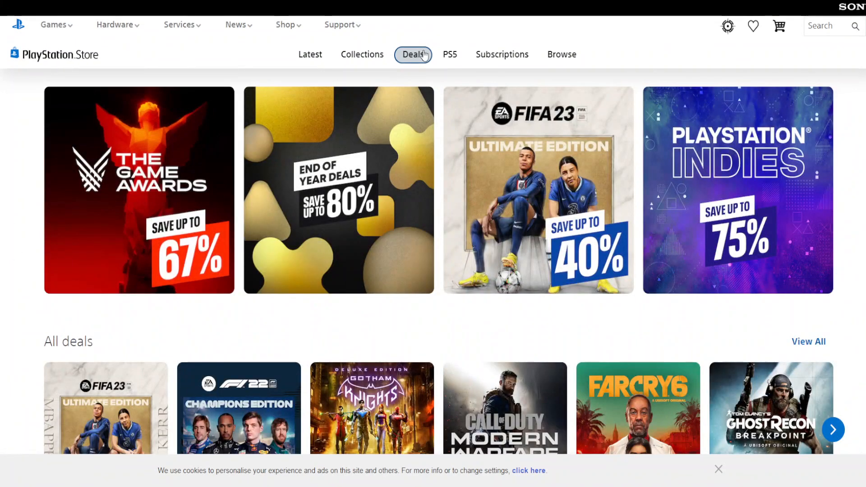
# Show the complete All deals catalogue of 1926 discounted items and browse down it.
pyautogui.click(309, 54)
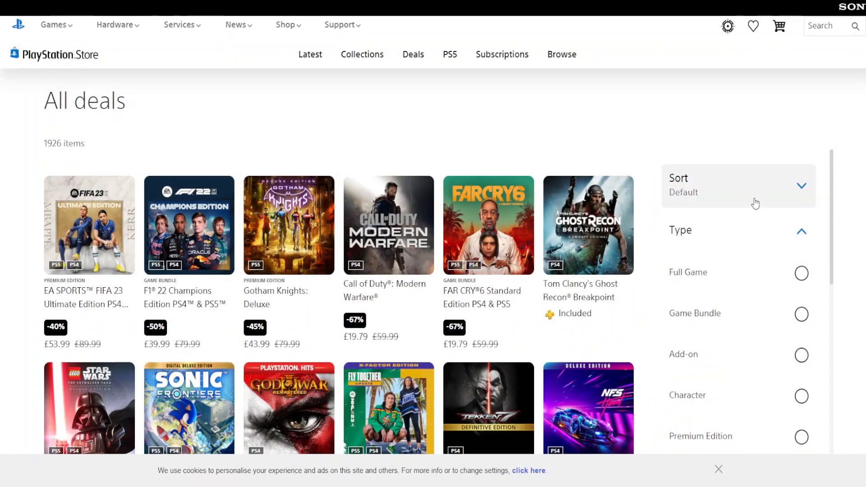
pyautogui.moveTo(16, 289)
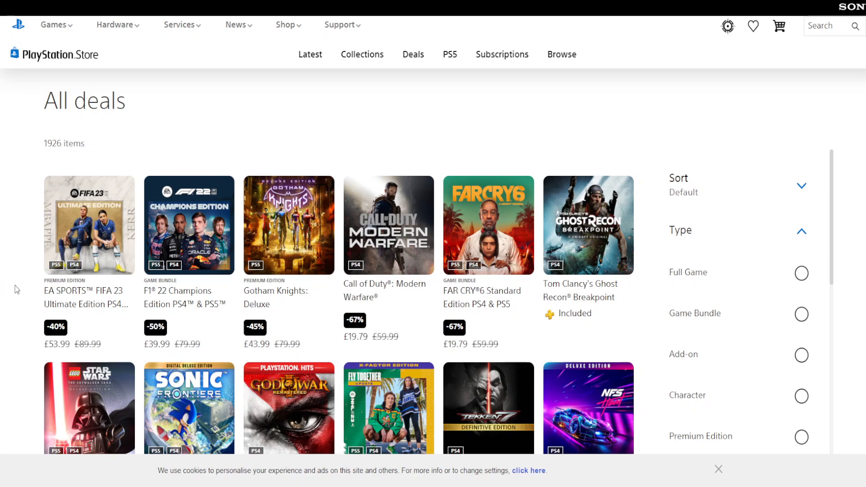
pyautogui.scroll(-3)
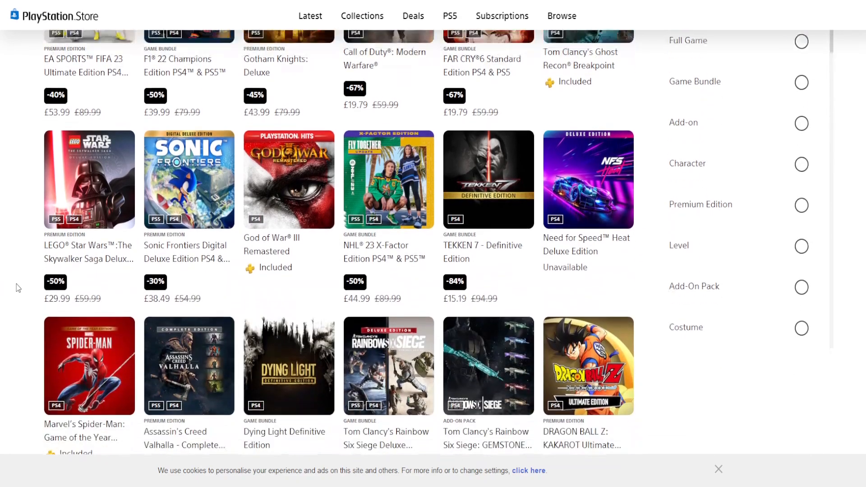
pyautogui.scroll(-3)
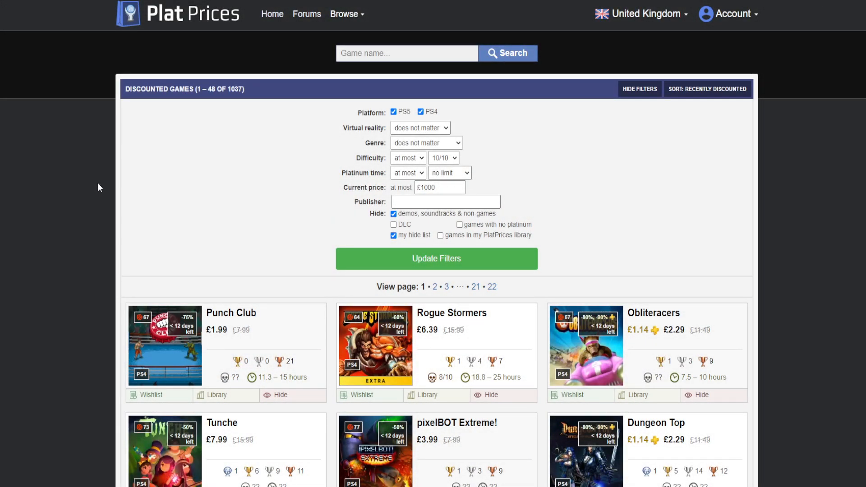
pyautogui.moveTo(96, 180)
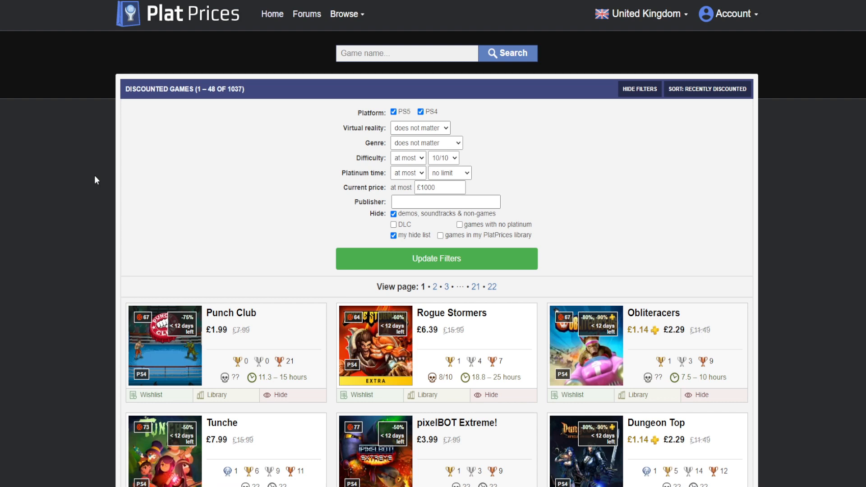
pyautogui.moveTo(356, 165)
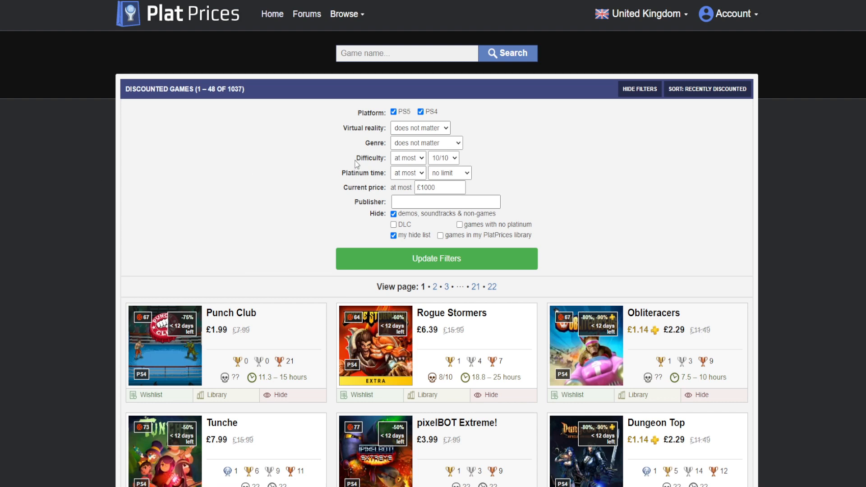
pyautogui.moveTo(358, 177)
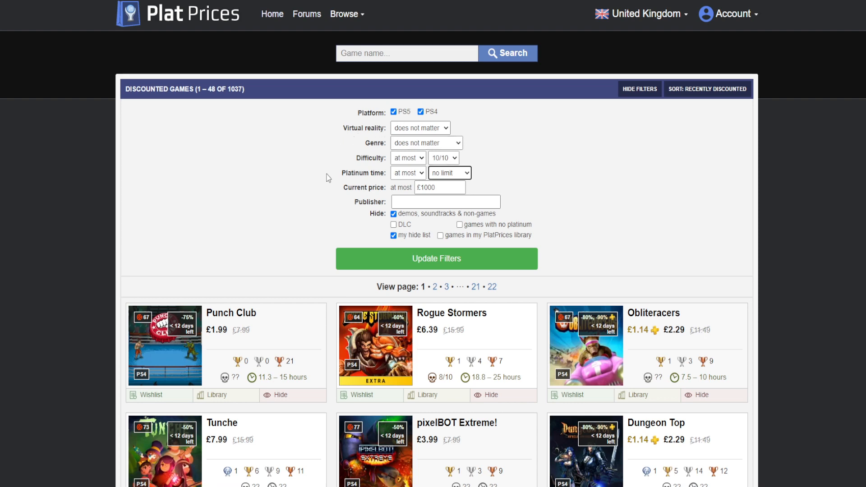
pyautogui.moveTo(338, 201)
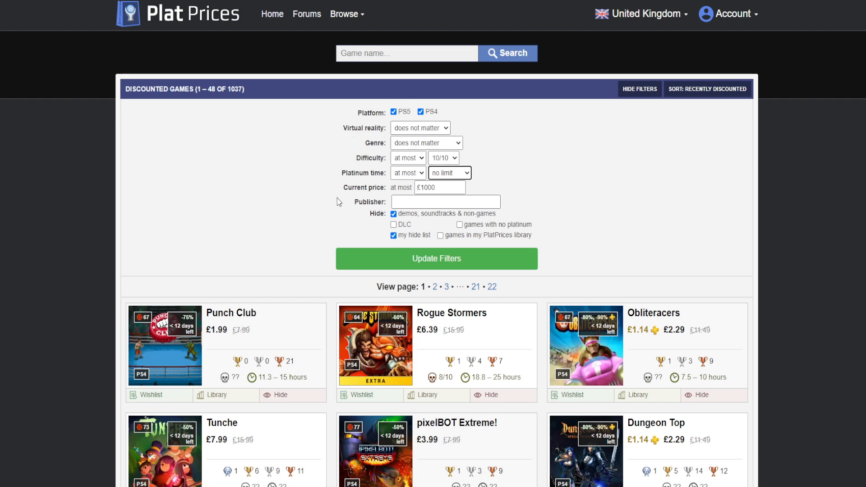
pyautogui.moveTo(469, 230)
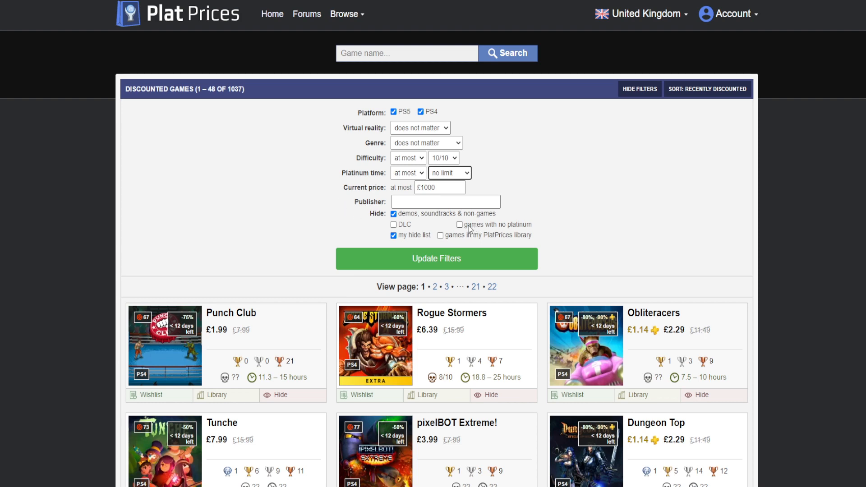
pyautogui.moveTo(522, 230)
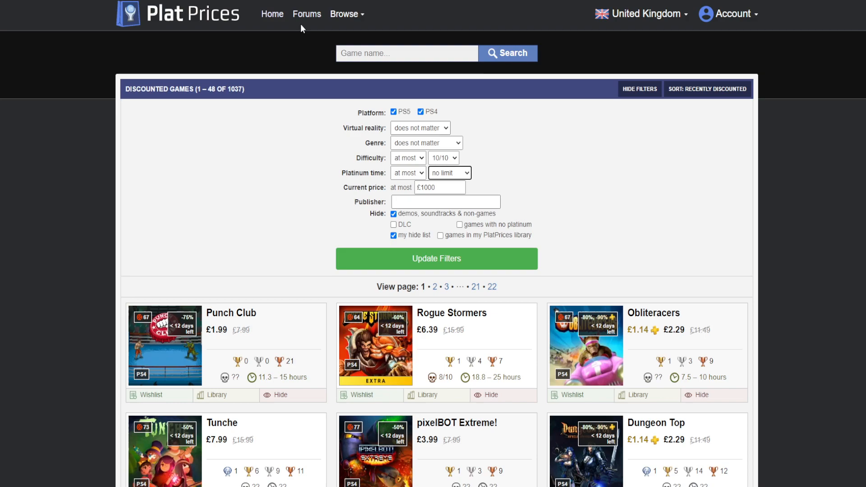
# Return to the PlatPrices home page with recent UK PSN sales and newest discounts.
pyautogui.click(272, 14)
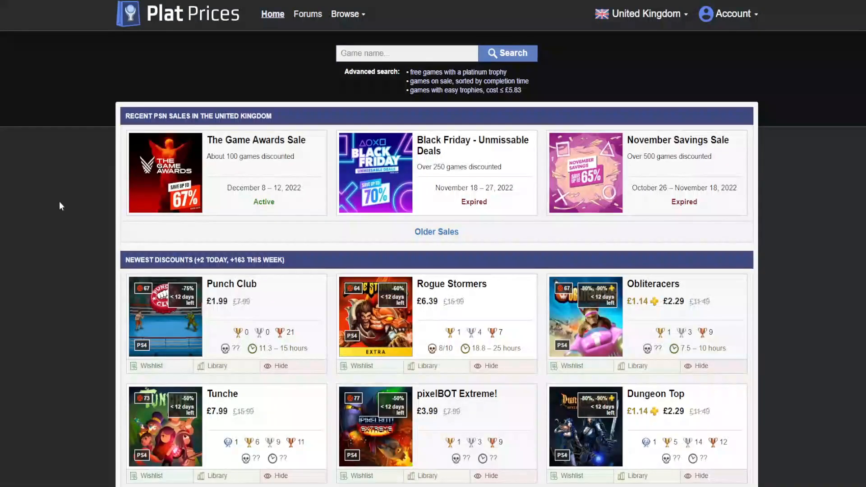
# Browse down PlatPrices' alphabetical catalogue of all 8980 games.
pyautogui.scroll(-3)
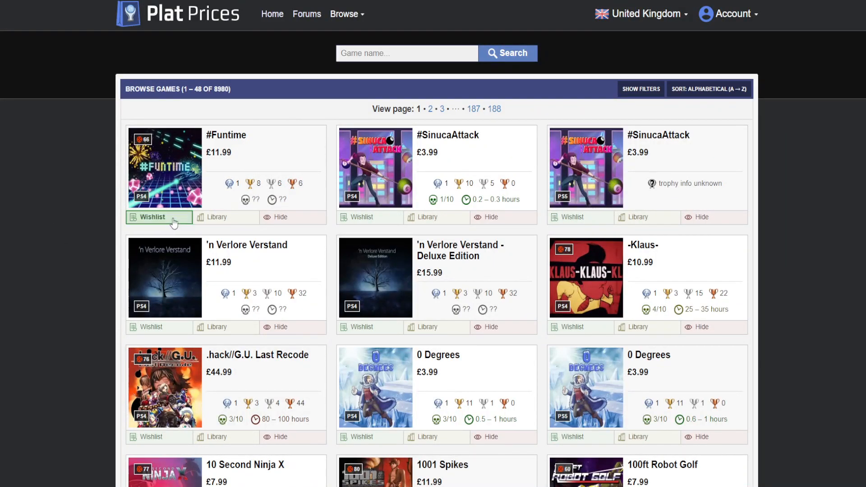
pyautogui.moveTo(226, 216)
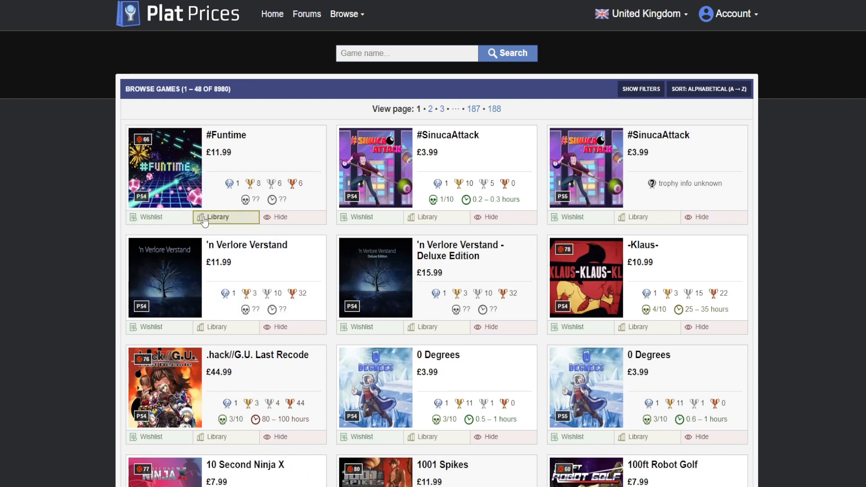
pyautogui.moveTo(263, 238)
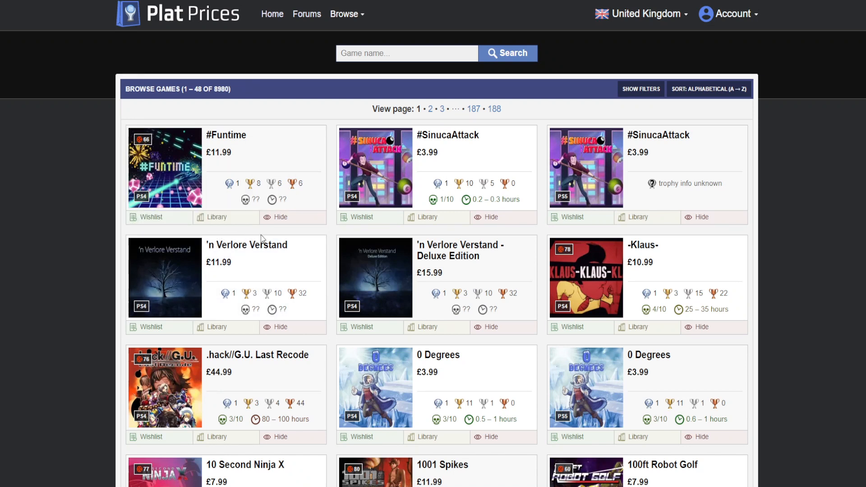
pyautogui.moveTo(281, 211)
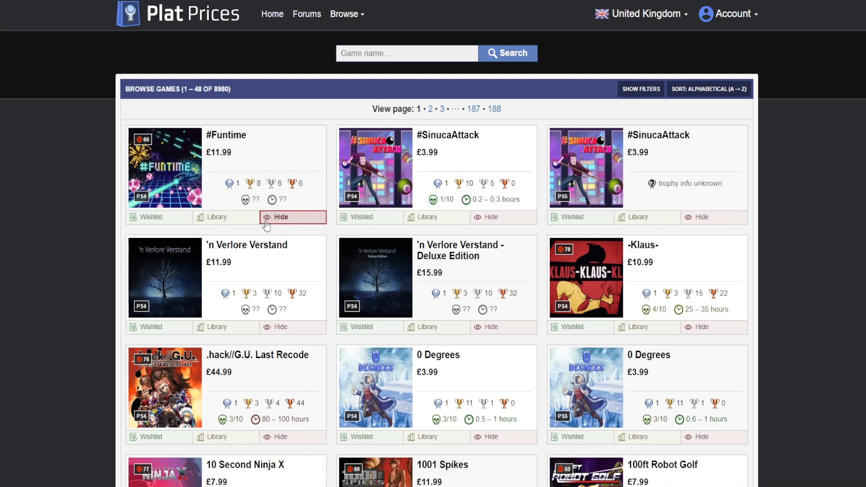
pyautogui.moveTo(62, 272)
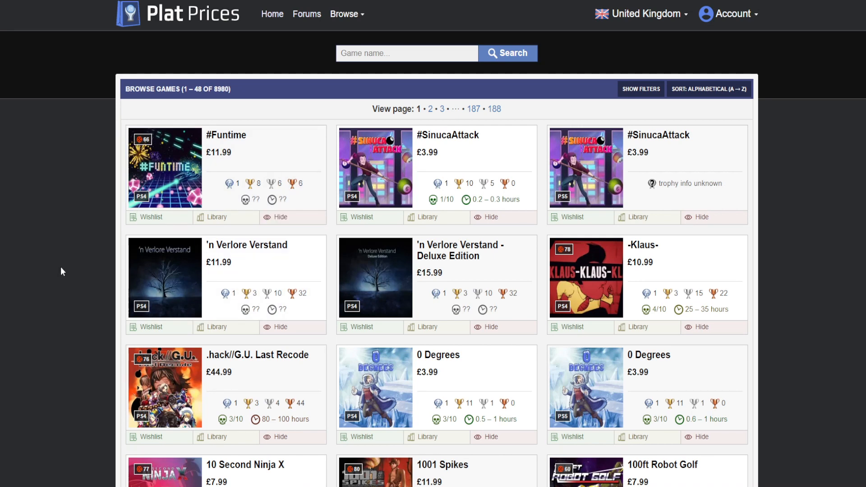
pyautogui.scroll(-3)
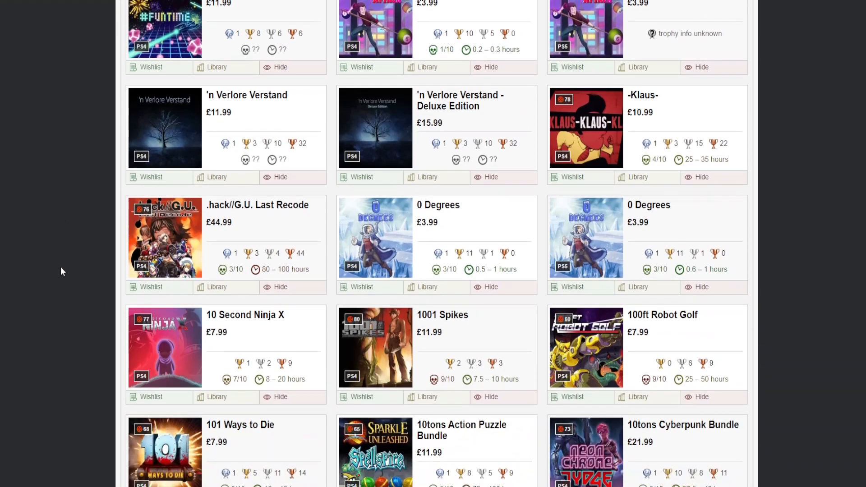
pyautogui.scroll(-3)
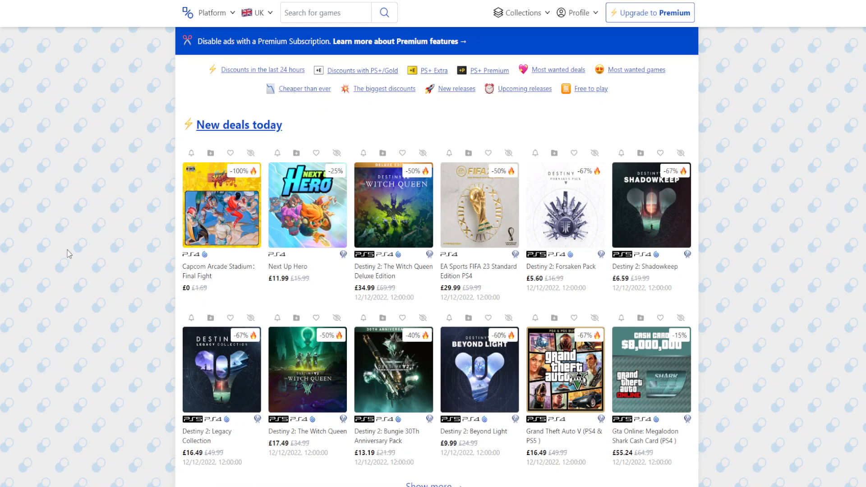
# Look through PS Prices' New deals today list of PS4 and PS5 discounts.
pyautogui.scroll(-3)
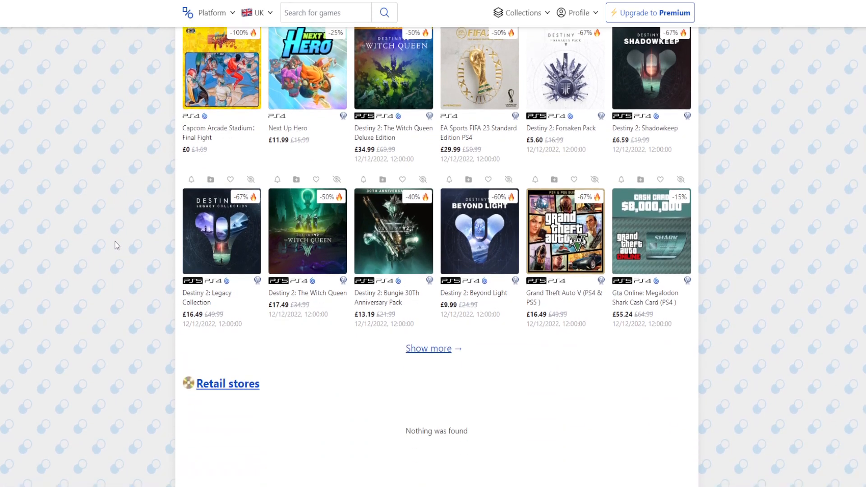
pyautogui.scroll(3)
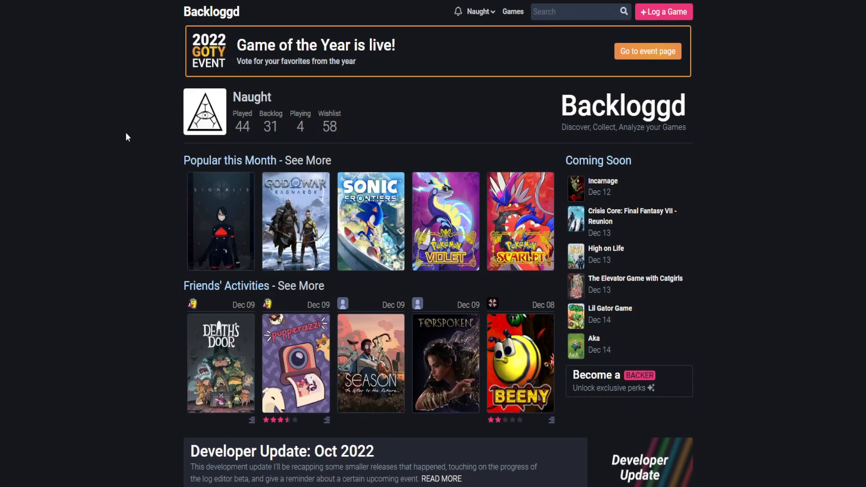
pyautogui.moveTo(136, 141)
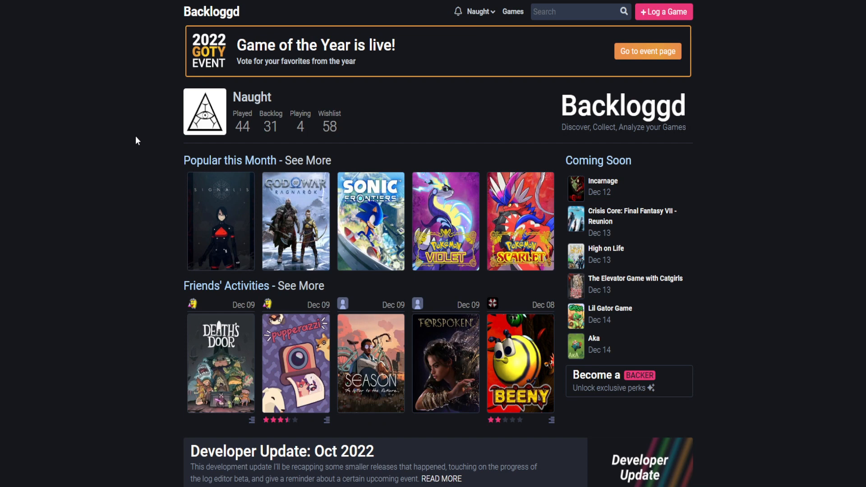
# Go to Backloggd's games catalogue and bring up its Filters sidebar with the genre list.
pyautogui.scroll(-3)
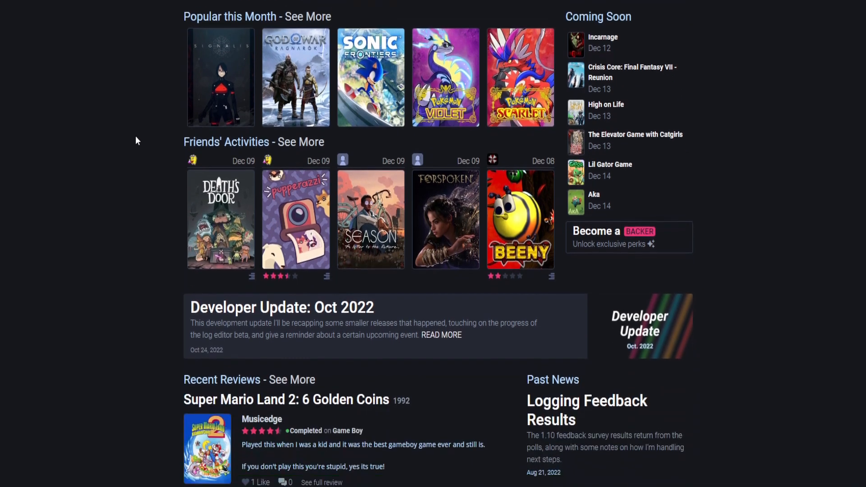
pyautogui.scroll(-3)
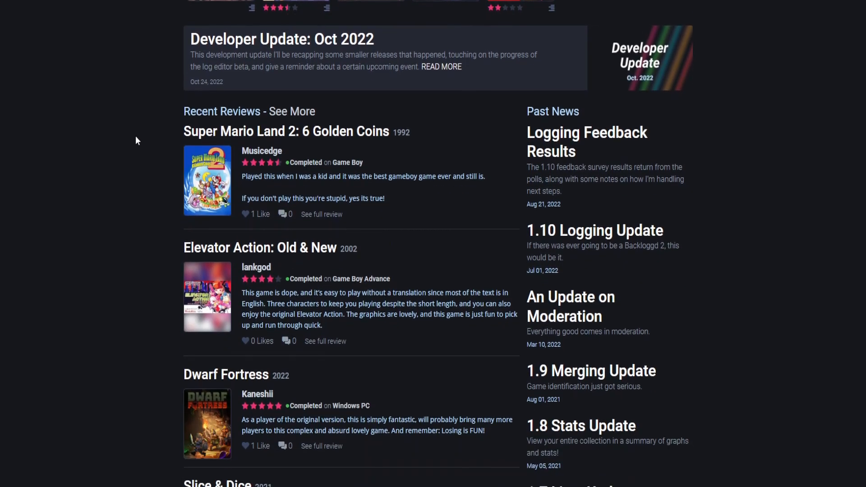
pyautogui.click(512, 12)
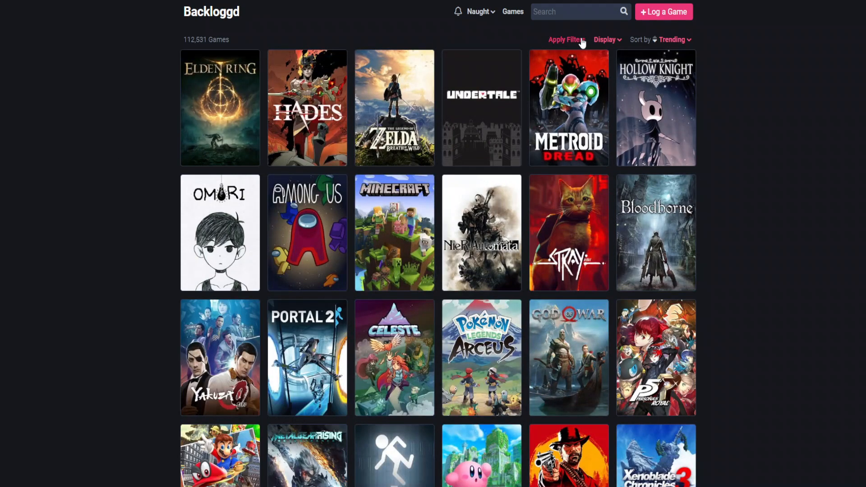
pyautogui.click(564, 39)
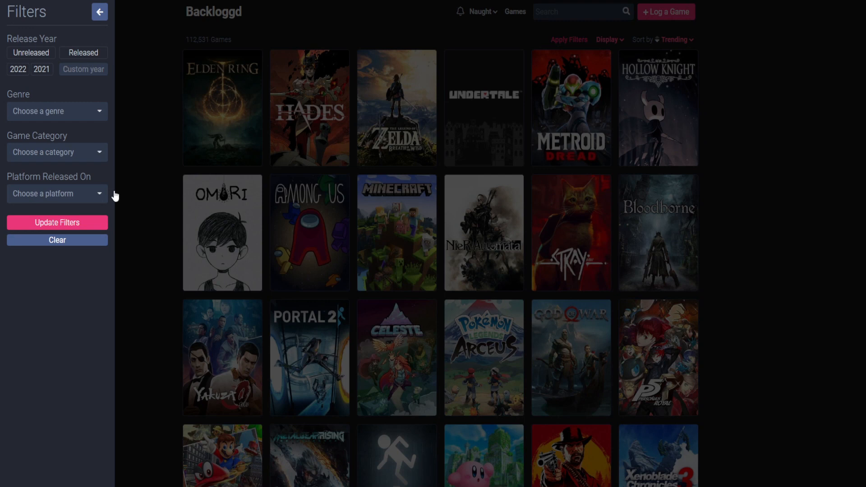
pyautogui.moveTo(102, 84)
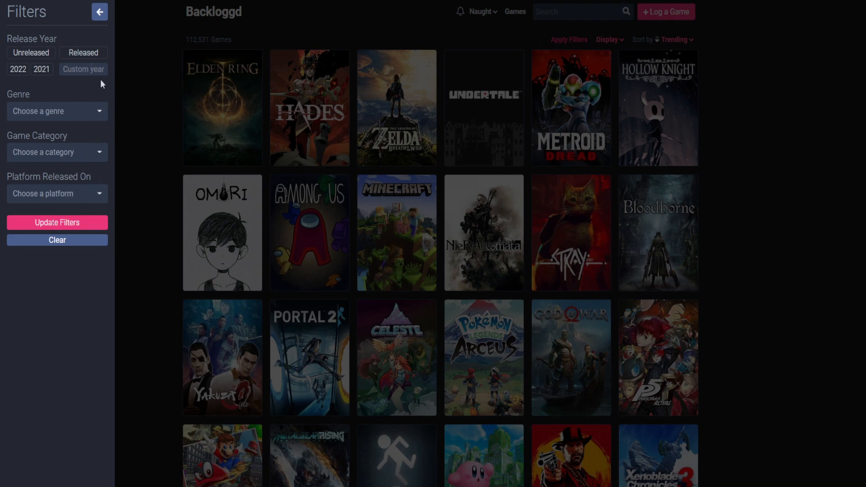
pyautogui.moveTo(86, 114)
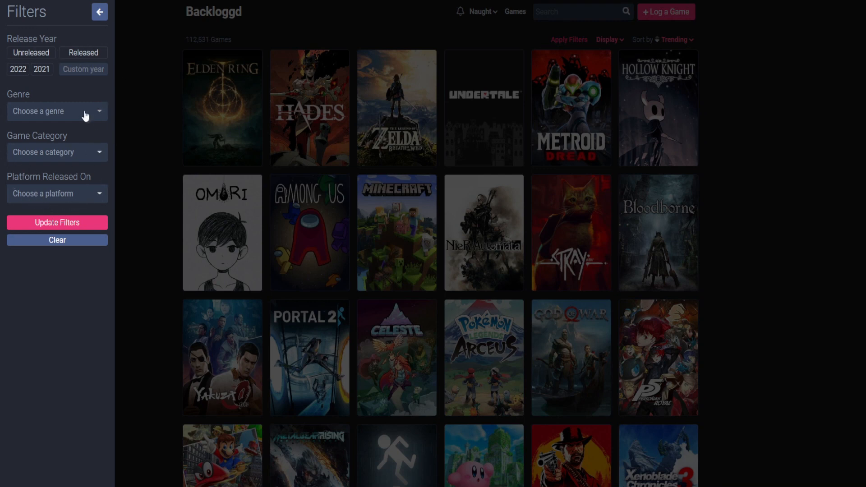
pyautogui.click(57, 111)
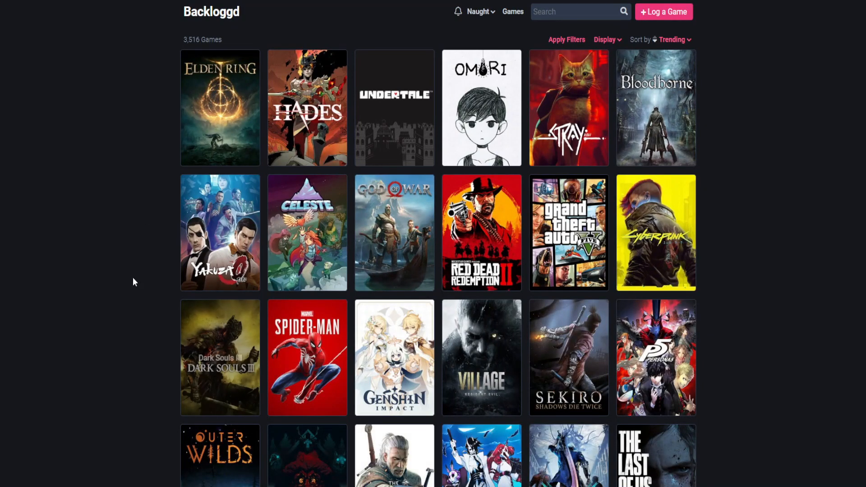
pyautogui.moveTo(678, 44)
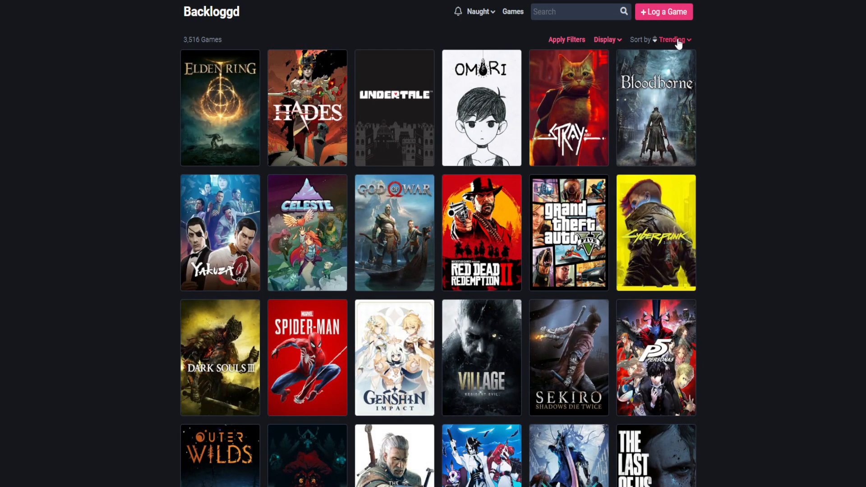
# Sort the games by Avg Rating and view Return of the Obra Dinn's page and reviews.
pyautogui.click(674, 39)
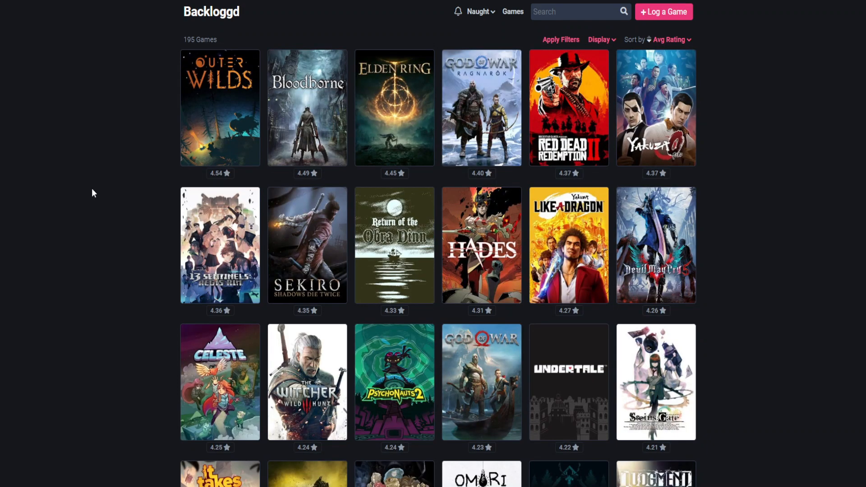
pyautogui.moveTo(196, 192)
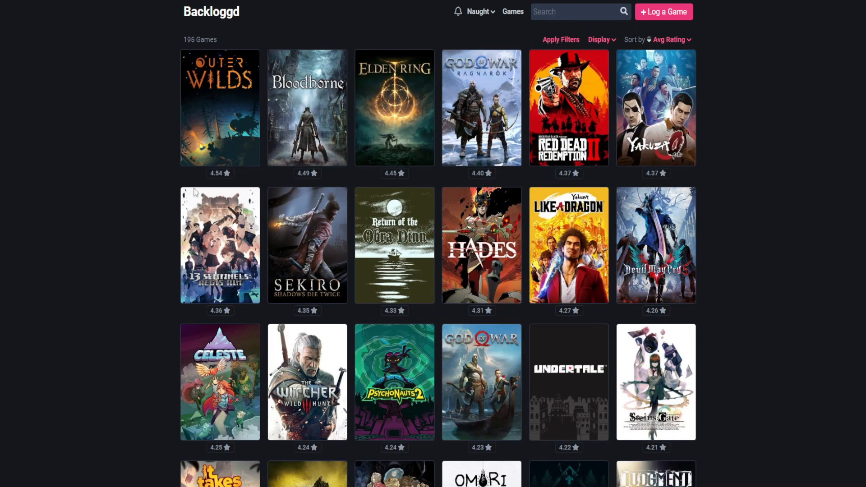
pyautogui.moveTo(394, 260)
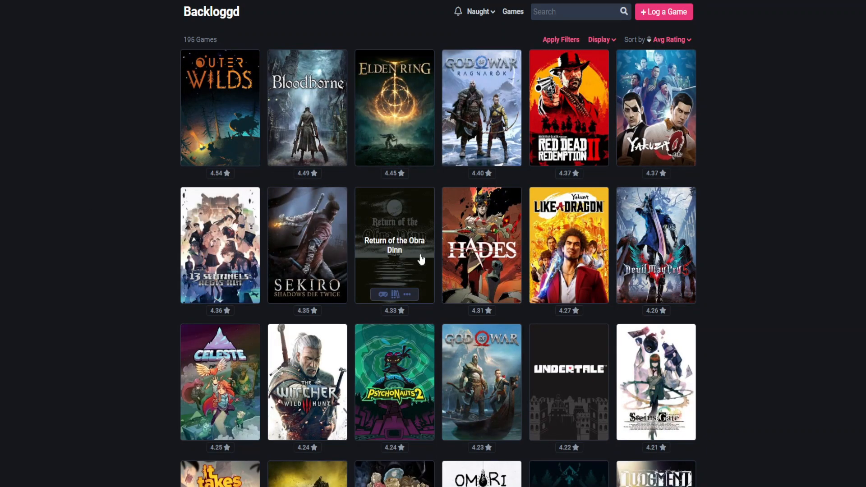
pyautogui.click(394, 244)
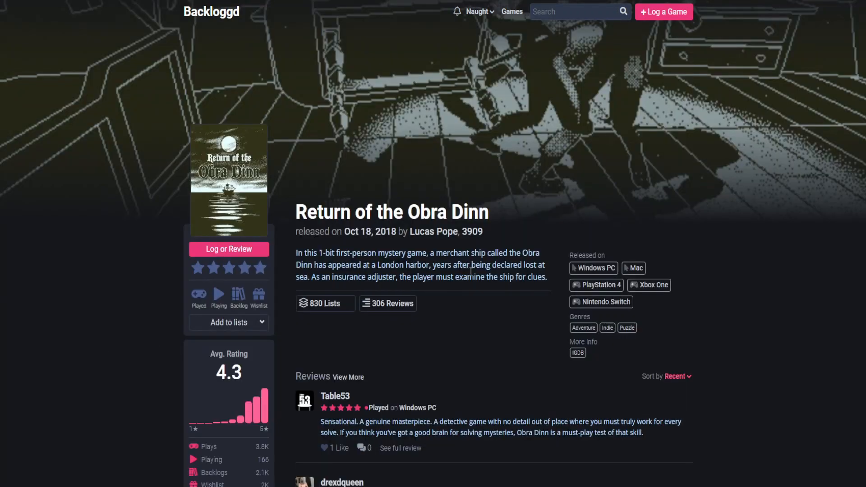
pyautogui.moveTo(166, 370)
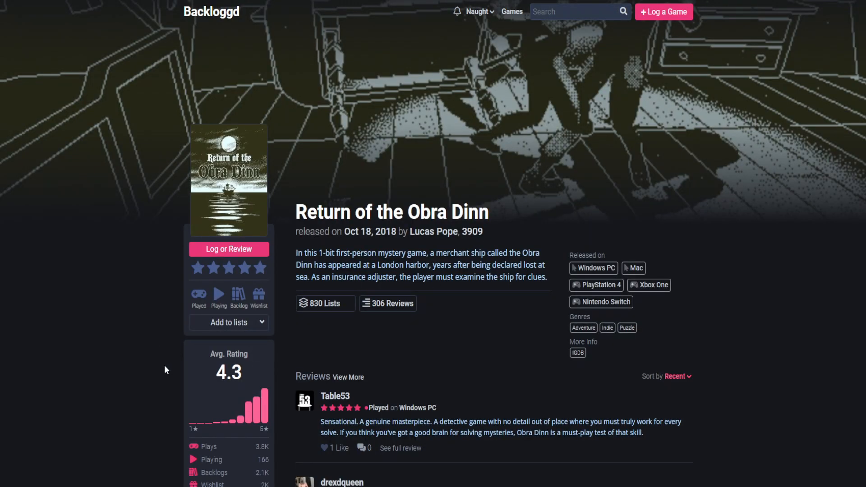
pyautogui.moveTo(92, 395)
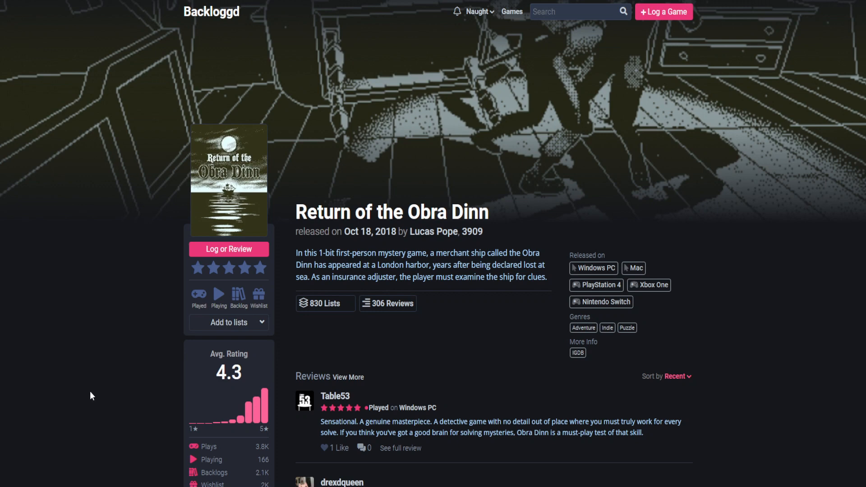
pyautogui.scroll(-3)
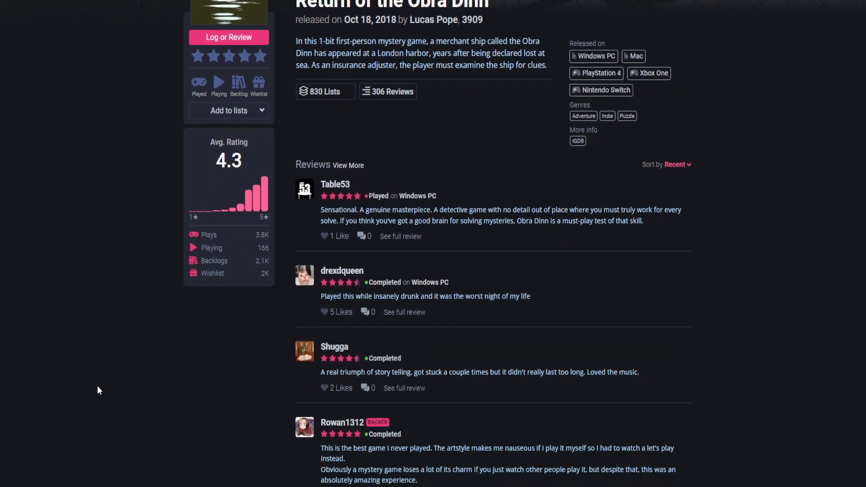
pyautogui.scroll(-3)
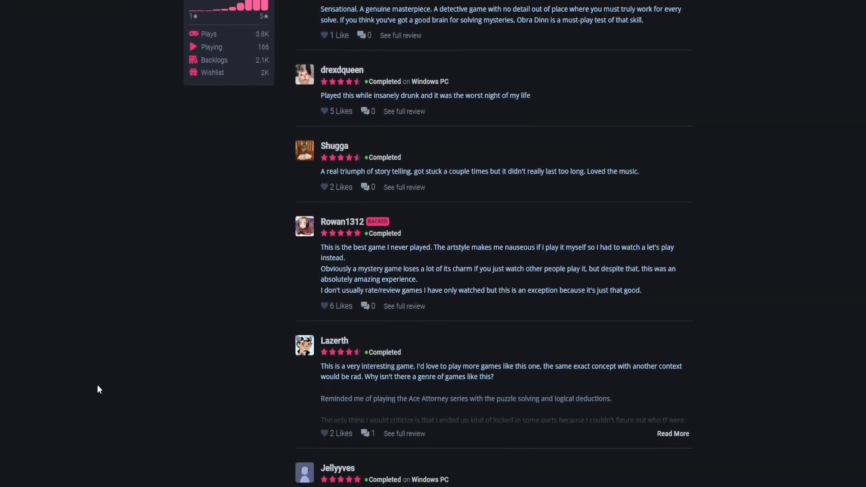
pyautogui.scroll(3)
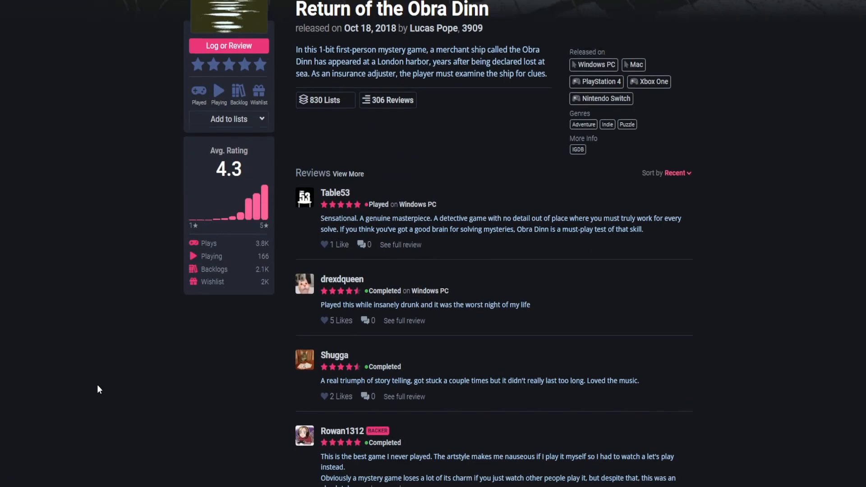
# Return to the full 112,531-game catalogue and reopen the Filters sidebar.
pyautogui.scroll(3)
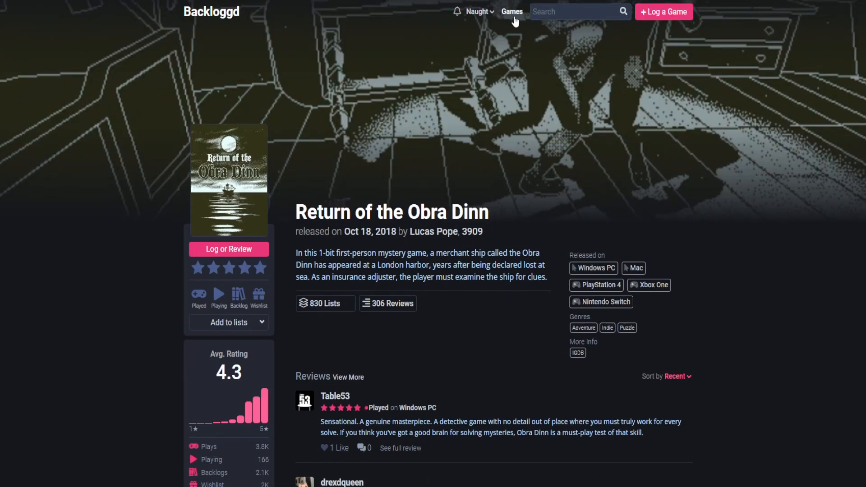
pyautogui.click(511, 11)
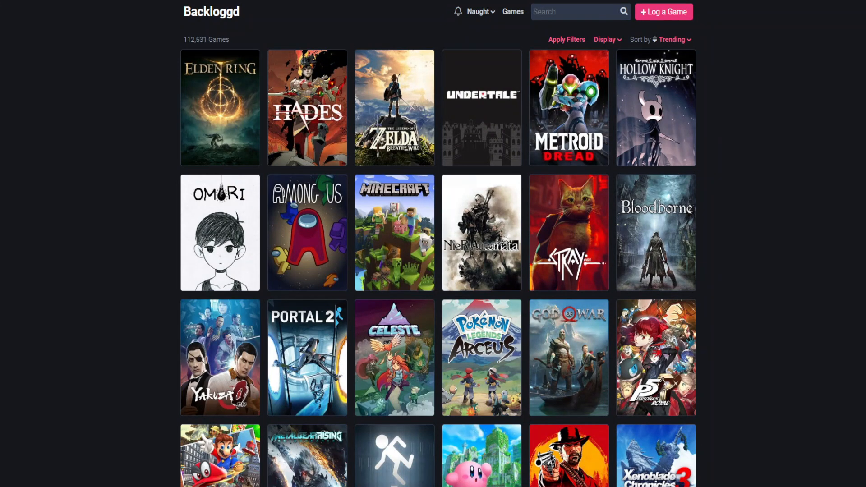
pyautogui.moveTo(649, 55)
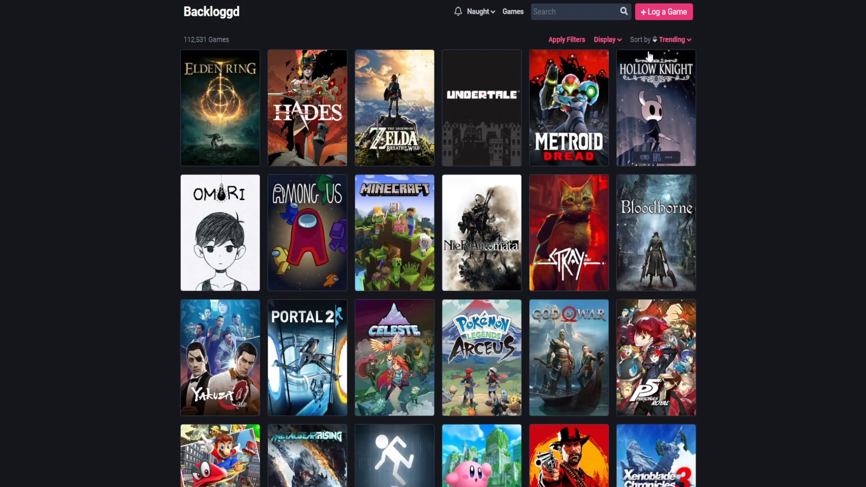
pyautogui.click(566, 39)
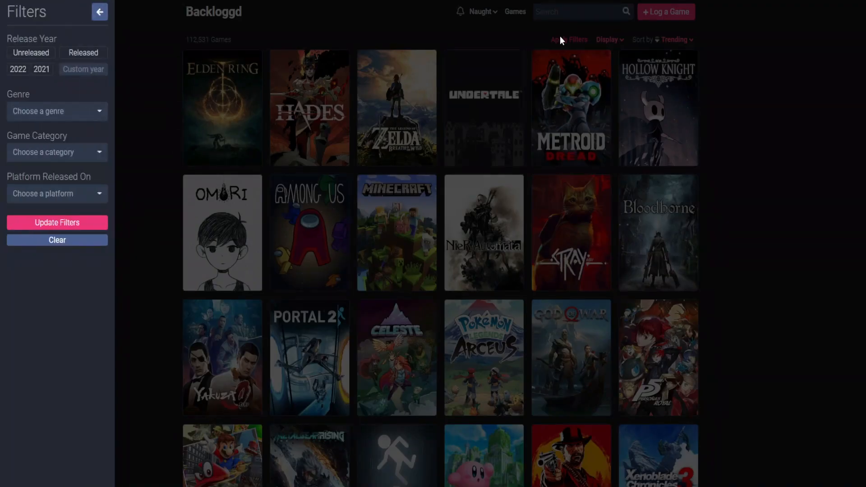
pyautogui.moveTo(46, 120)
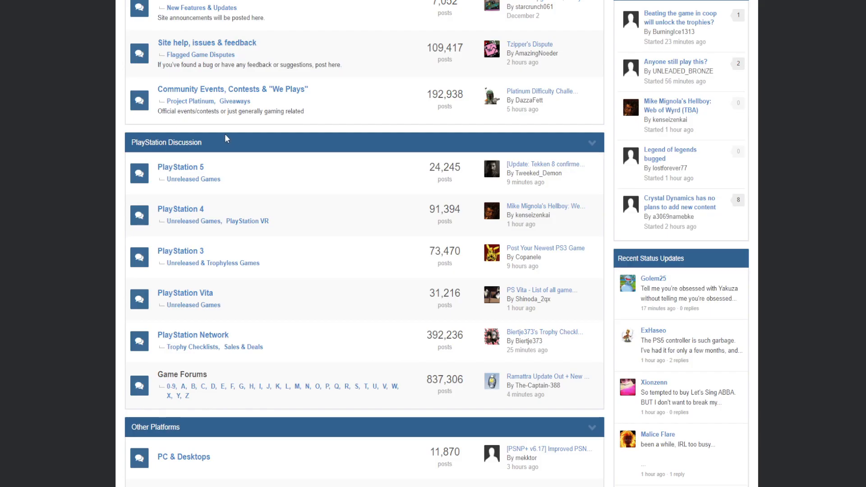
pyautogui.moveTo(105, 194)
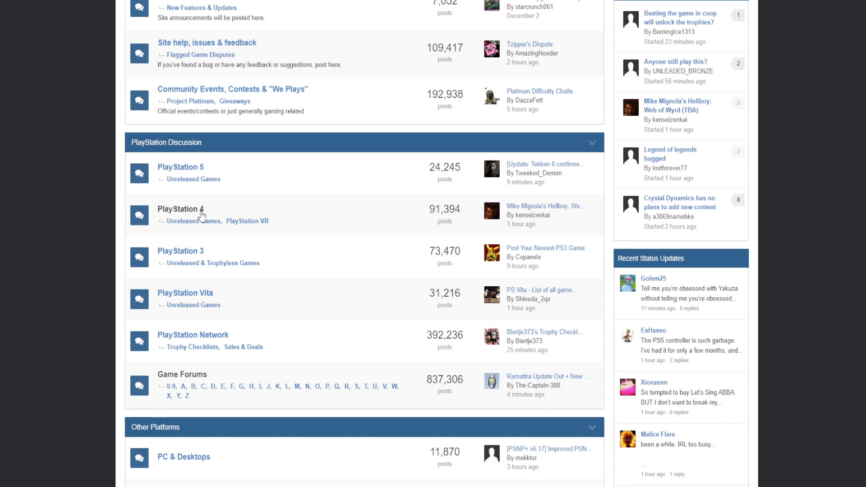
pyautogui.click(180, 208)
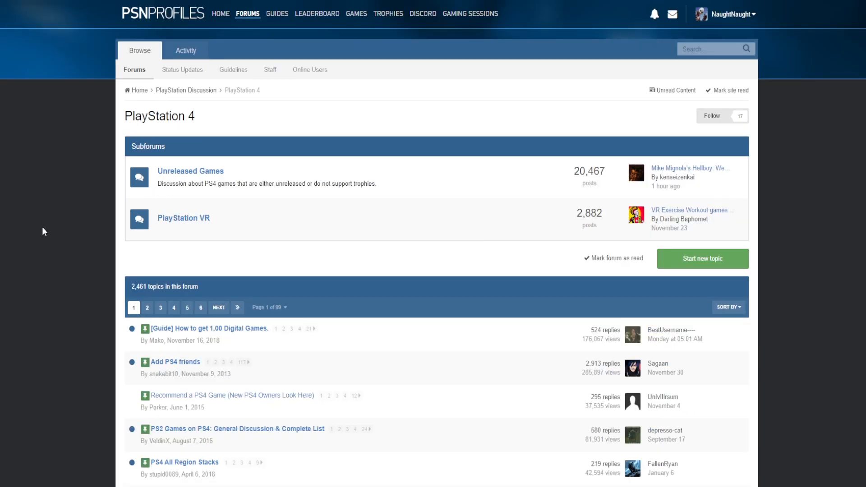
pyautogui.moveTo(54, 257)
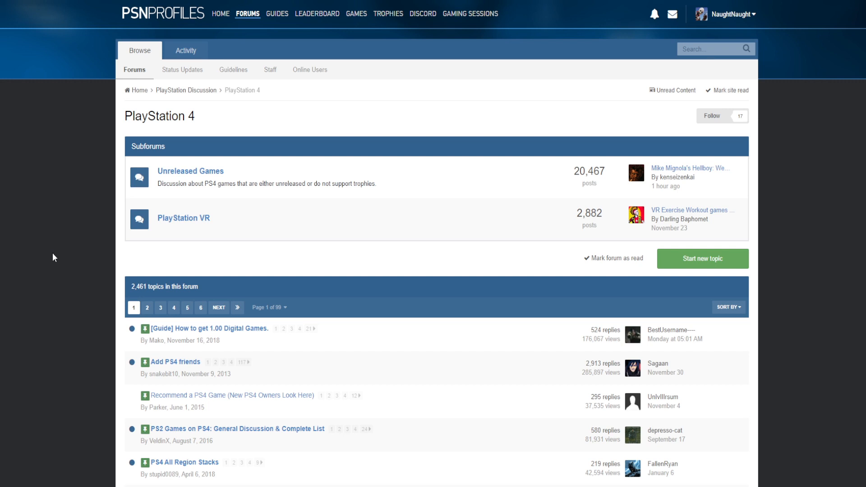
pyautogui.scroll(-3)
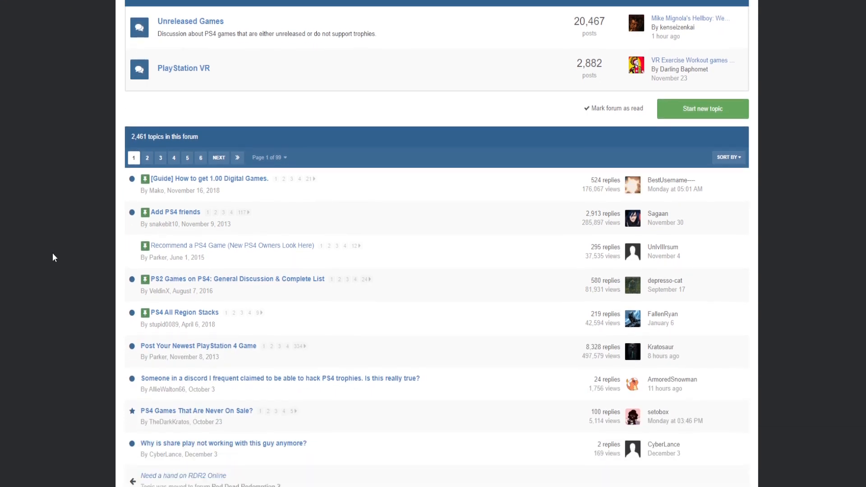
pyautogui.scroll(-3)
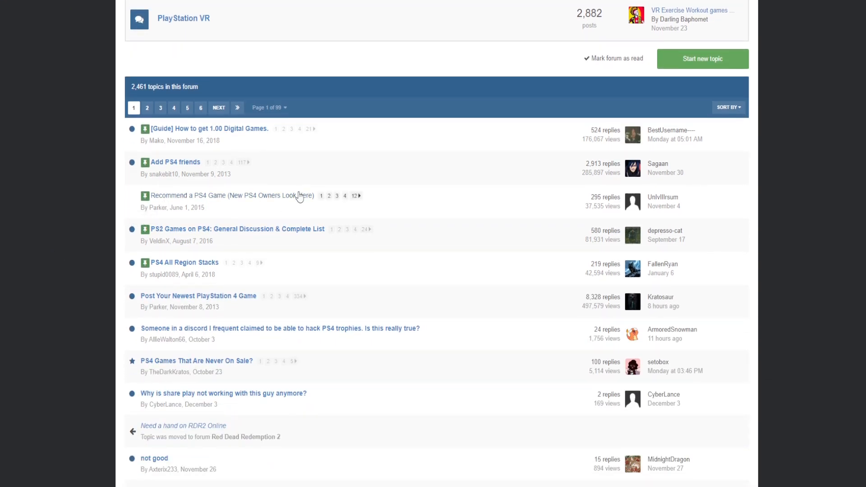
pyautogui.moveTo(96, 286)
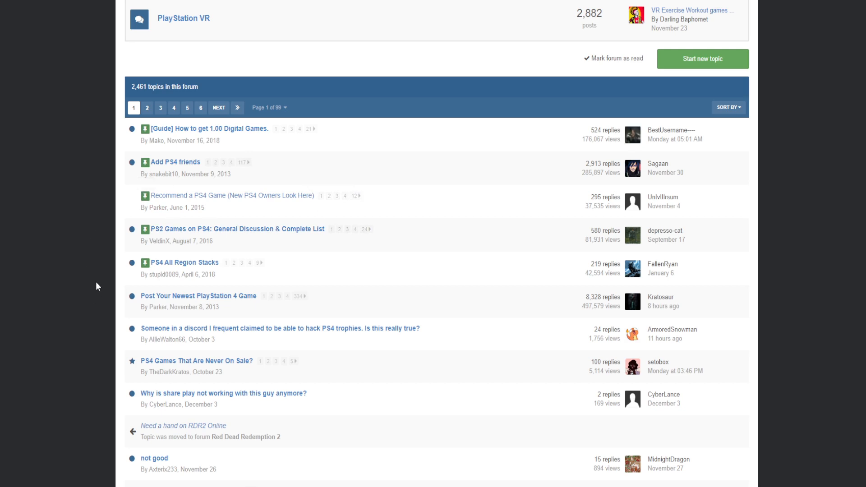
pyautogui.click(232, 197)
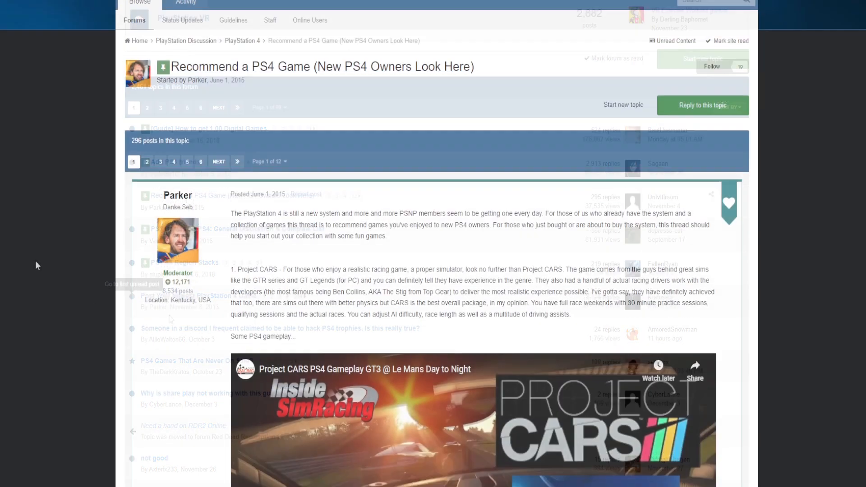
pyautogui.scroll(-3)
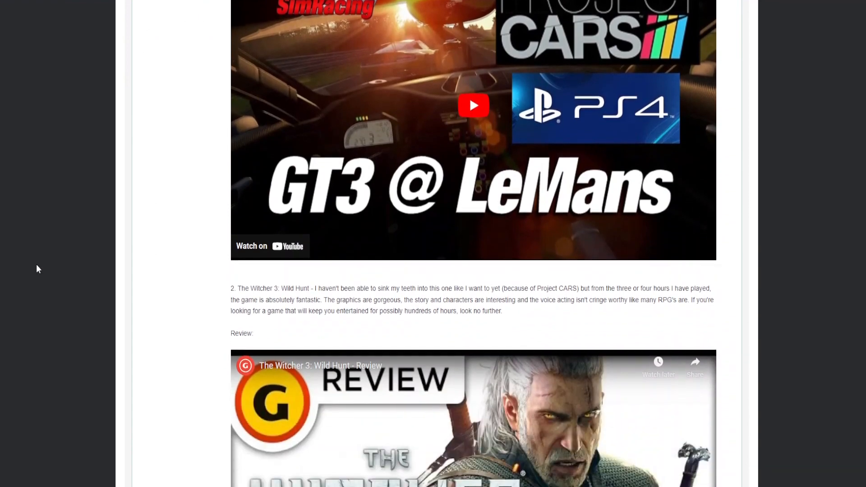
pyautogui.scroll(-3)
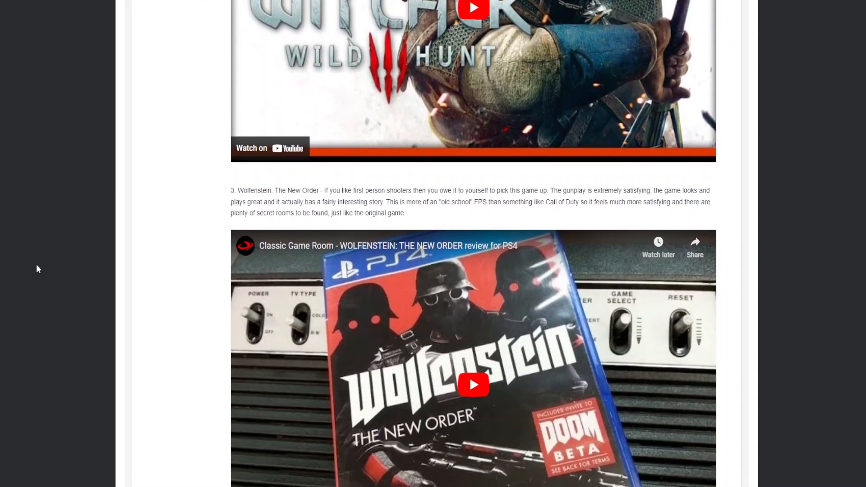
pyautogui.scroll(-3)
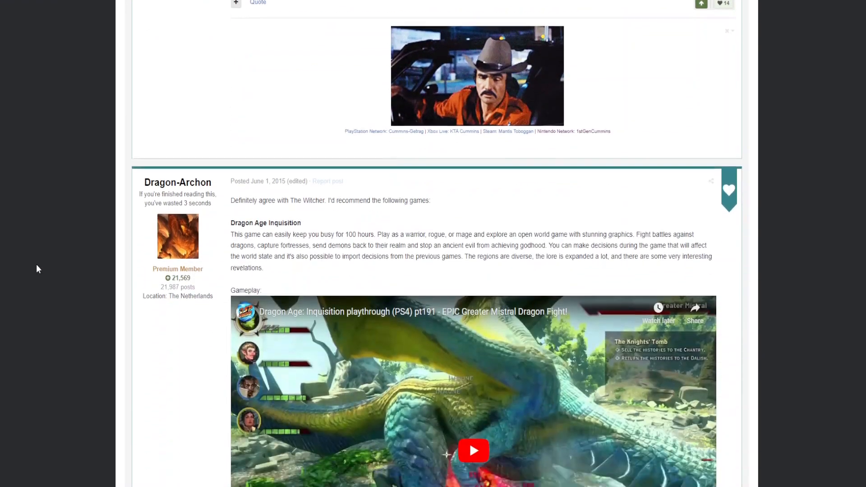
pyautogui.scroll(-3)
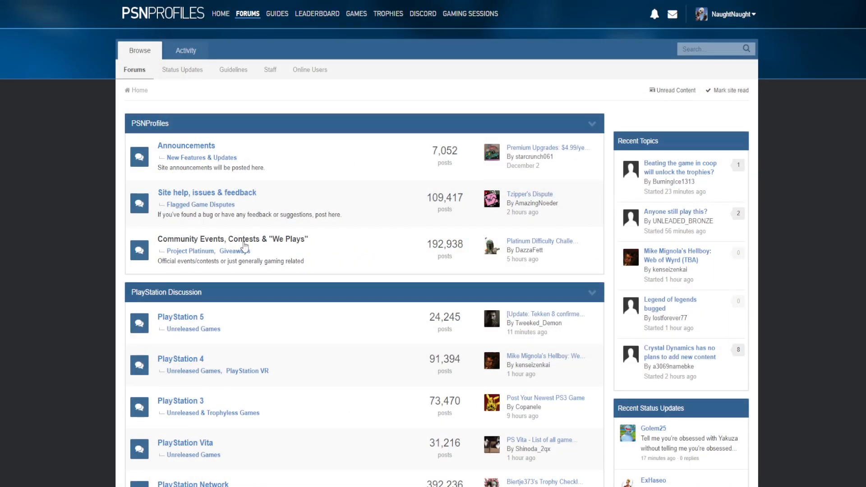
# Enter the Community Events, Contests & "We Plays" forum and browse its topic list.
pyautogui.click(231, 239)
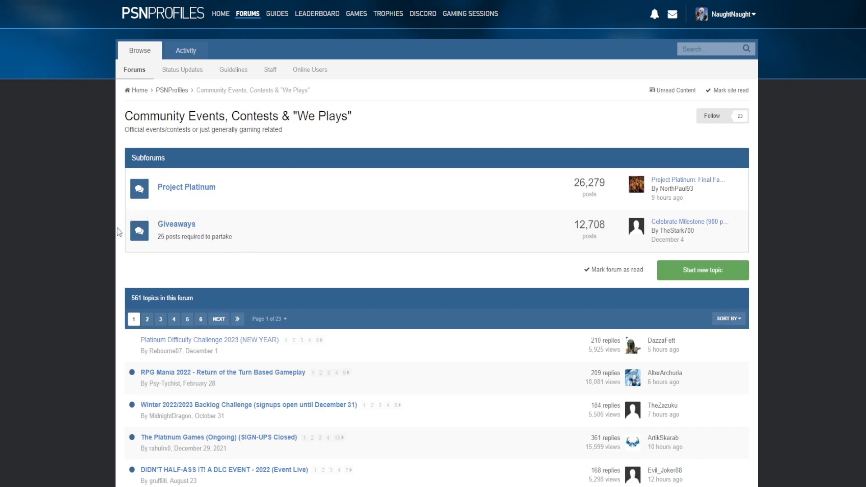
pyautogui.moveTo(44, 251)
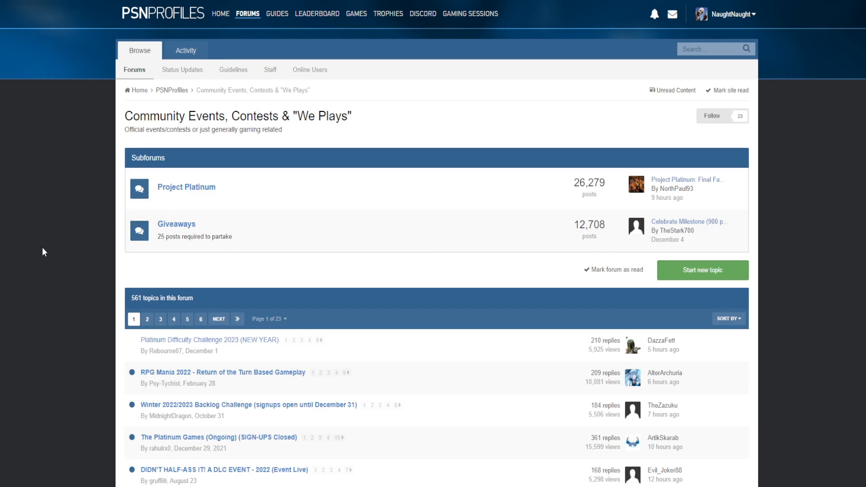
pyautogui.scroll(-3)
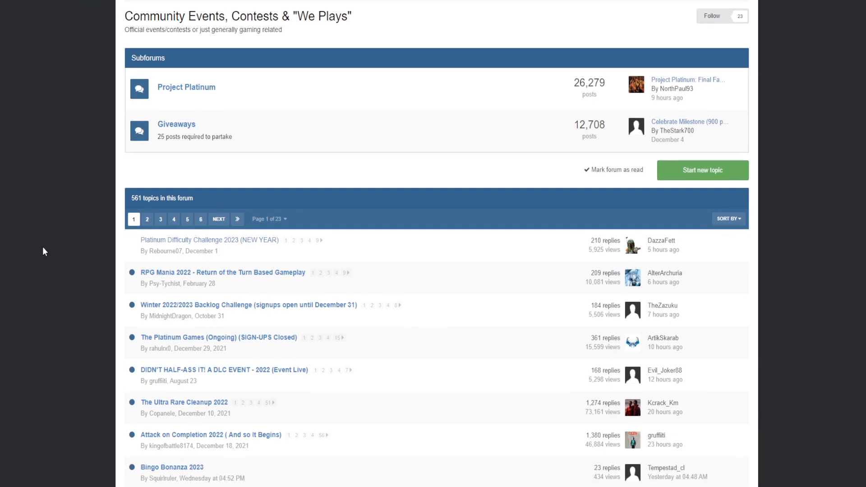
pyautogui.scroll(-3)
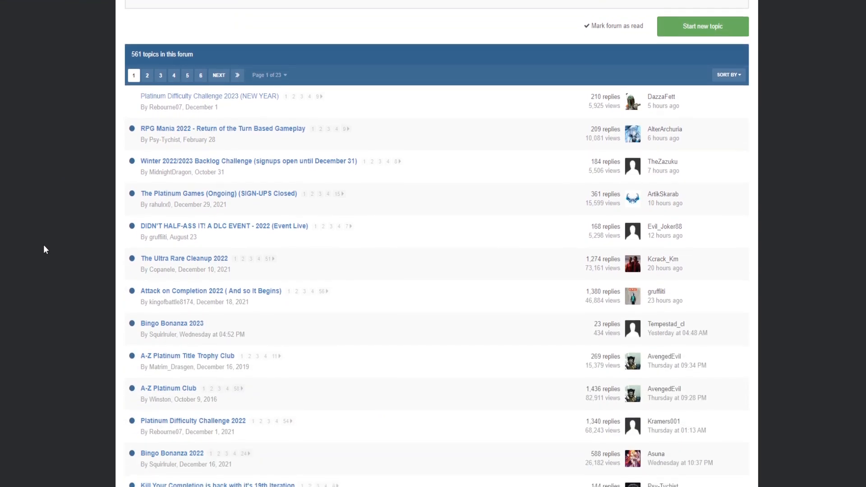
pyautogui.scroll(-3)
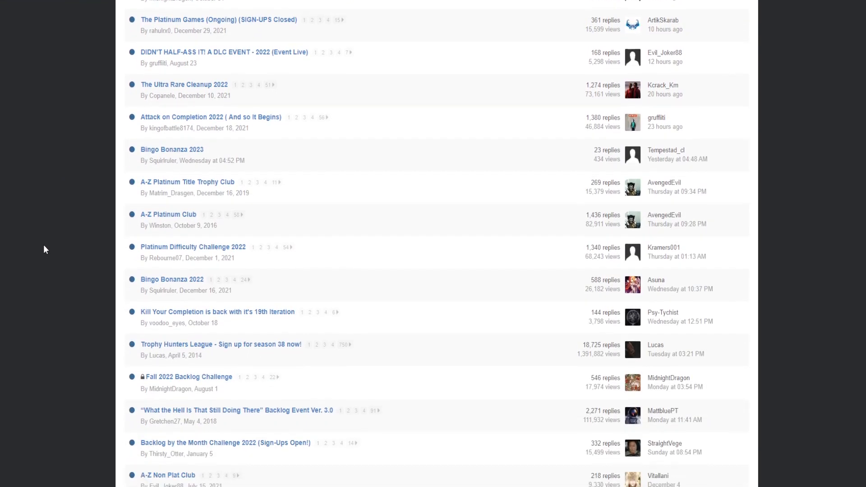
pyautogui.scroll(-3)
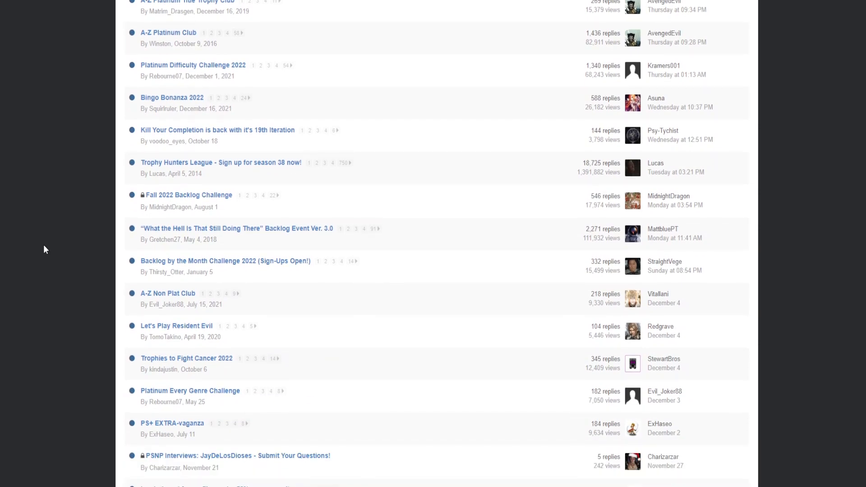
# Read through the Platinum Difficulty Challenge 2023 (NEW YEAR) thread's participant posts.
pyautogui.click(193, 65)
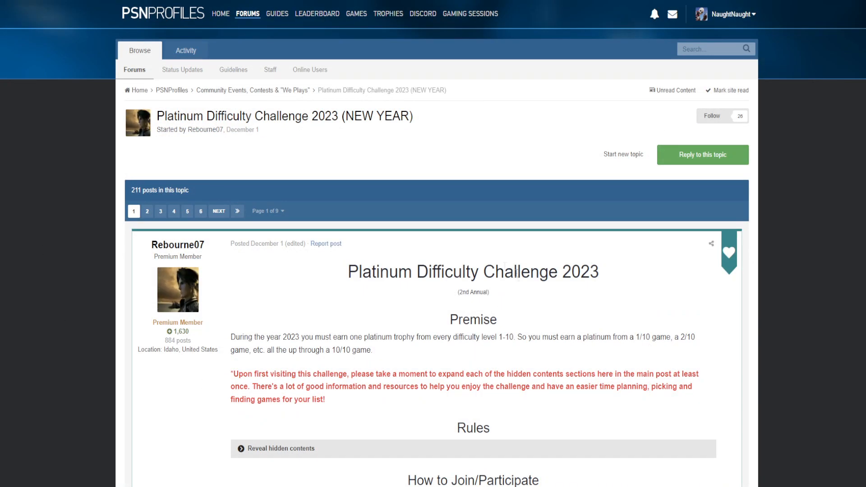
pyautogui.moveTo(127, 247)
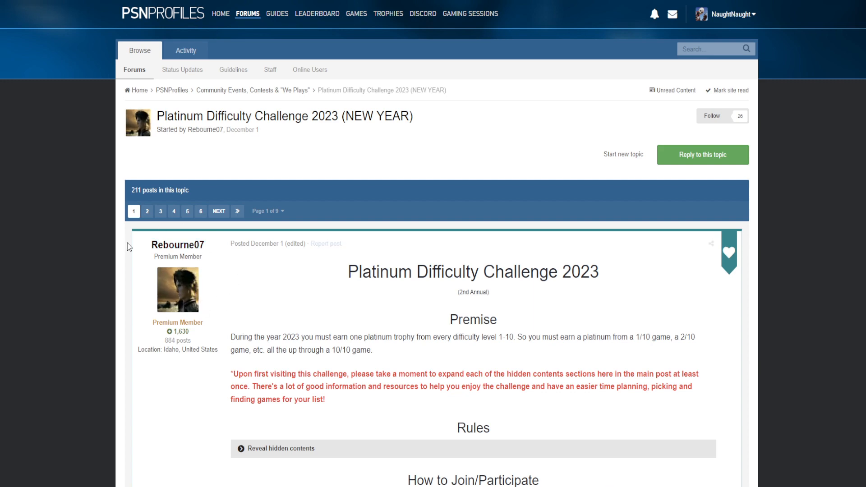
pyautogui.scroll(-3)
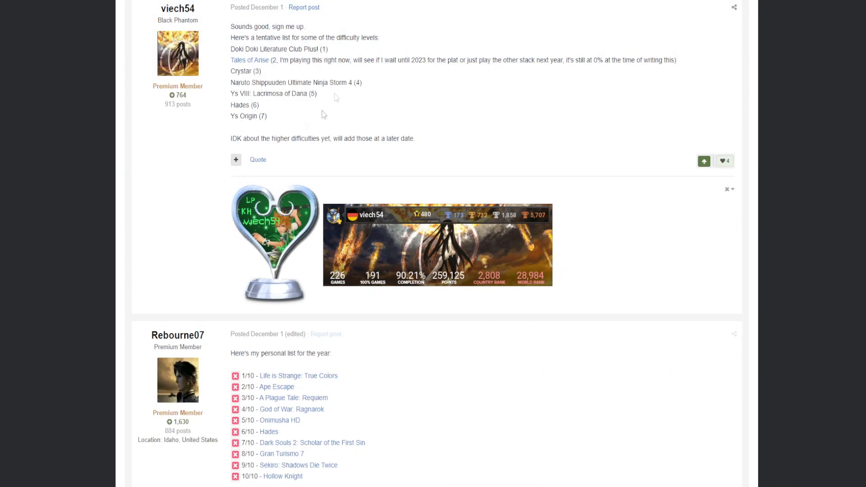
pyautogui.scroll(-3)
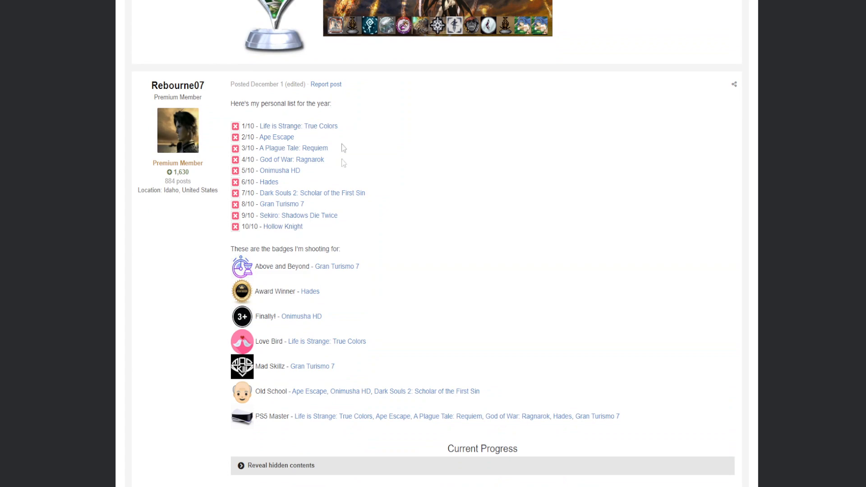
pyautogui.scroll(3)
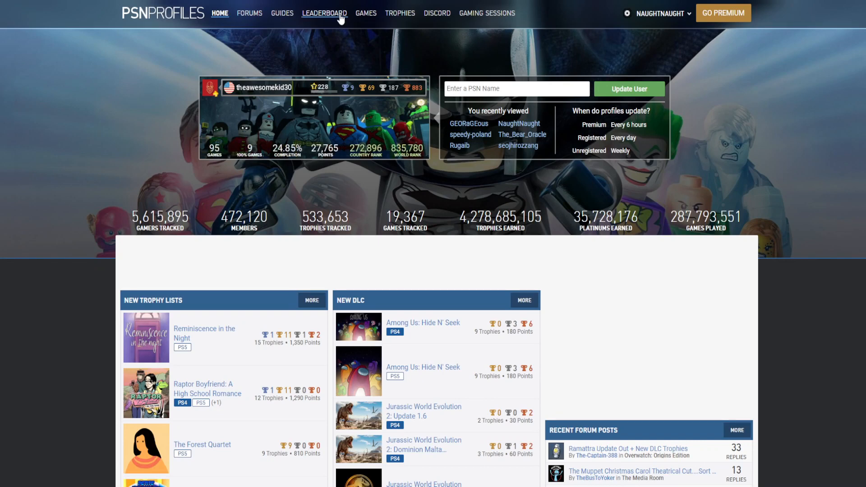
# Go to the PSN Trophy Leaderboard, then jump from page 2 to page 850 via the URL.
pyautogui.click(324, 13)
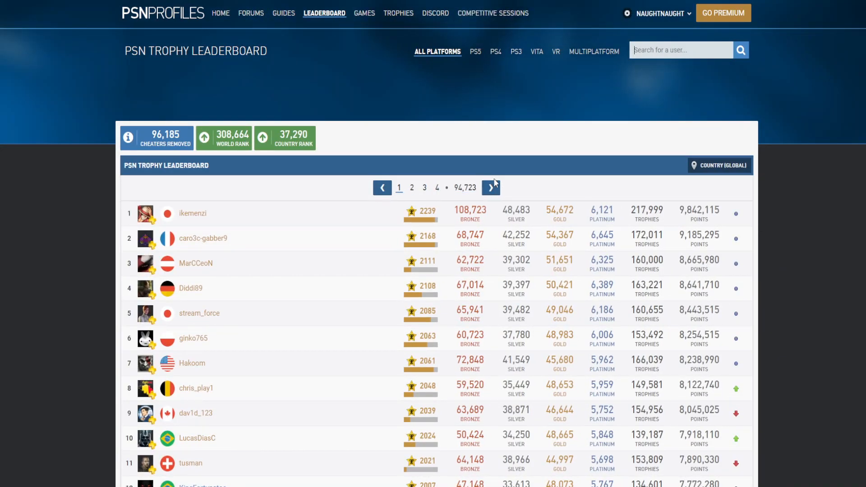
pyautogui.click(489, 187)
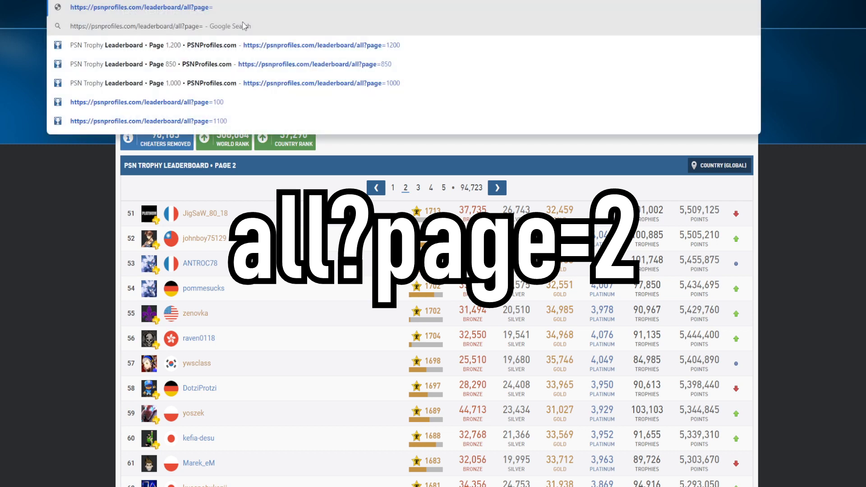
pyautogui.click(221, 63)
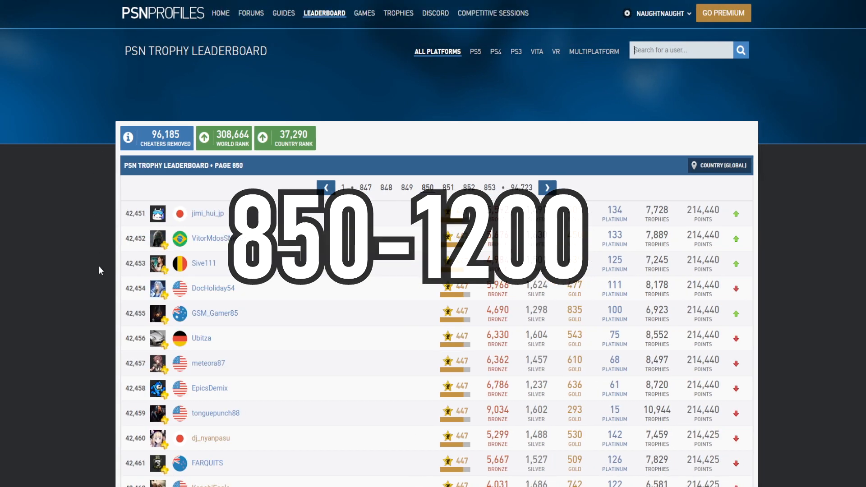
# Browse the rankings from 42,451 onward and pick a ranked player's trophy profile.
pyautogui.scroll(-3)
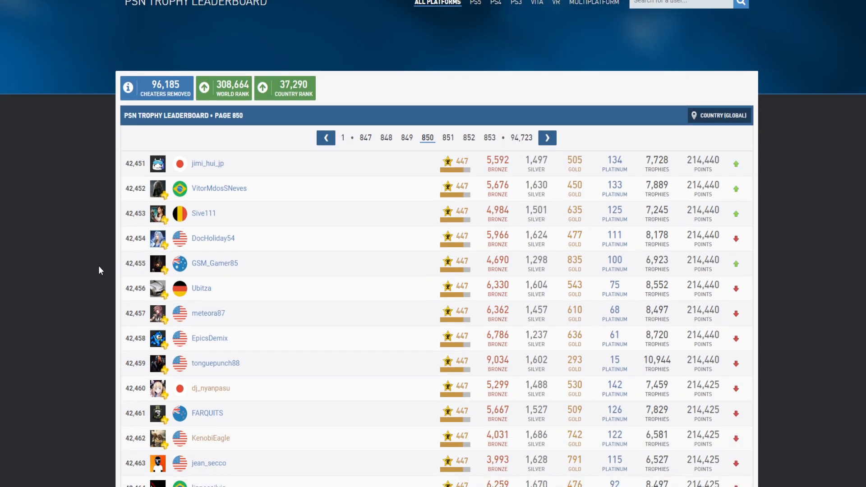
pyautogui.scroll(-3)
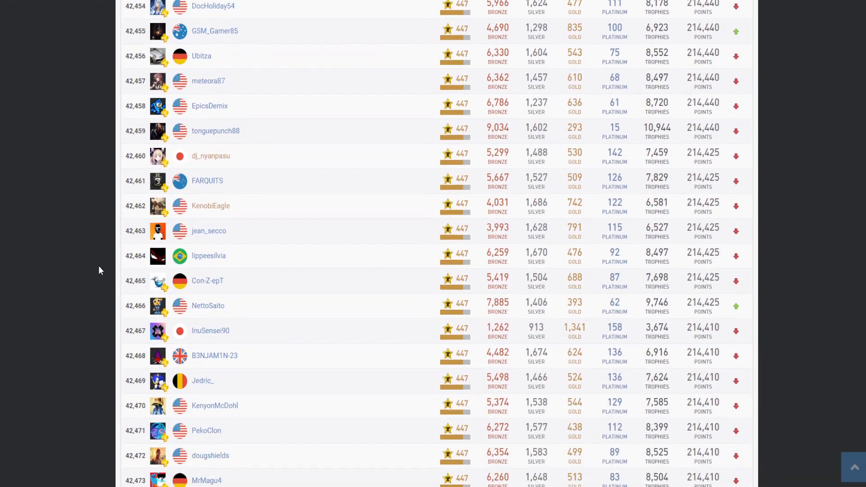
pyautogui.scroll(-3)
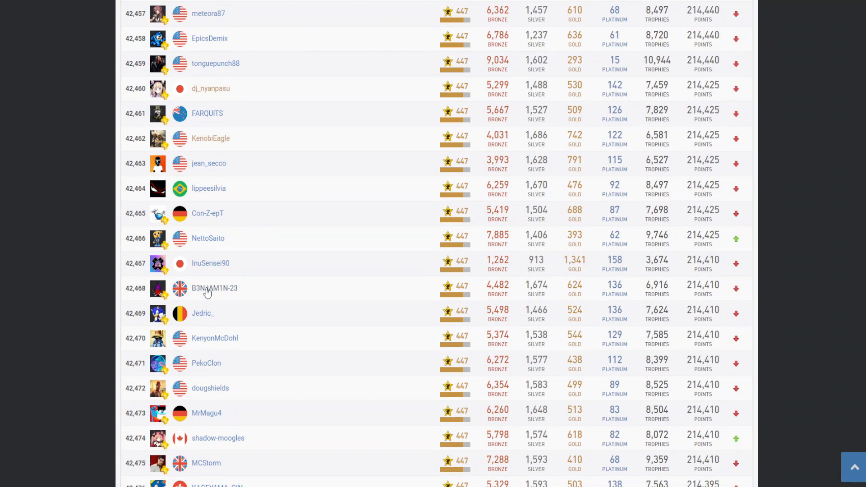
pyautogui.click(215, 288)
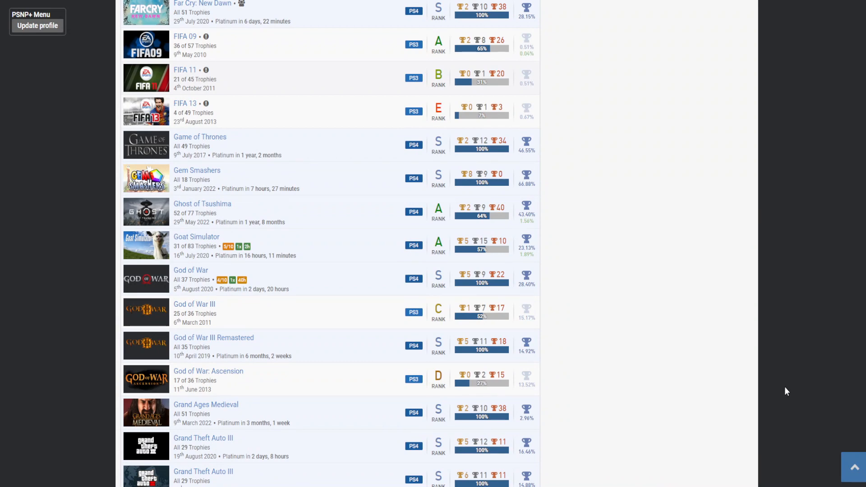
# Scroll the player's alphabetical game list down to titles starting with S and T.
pyautogui.scroll(-3)
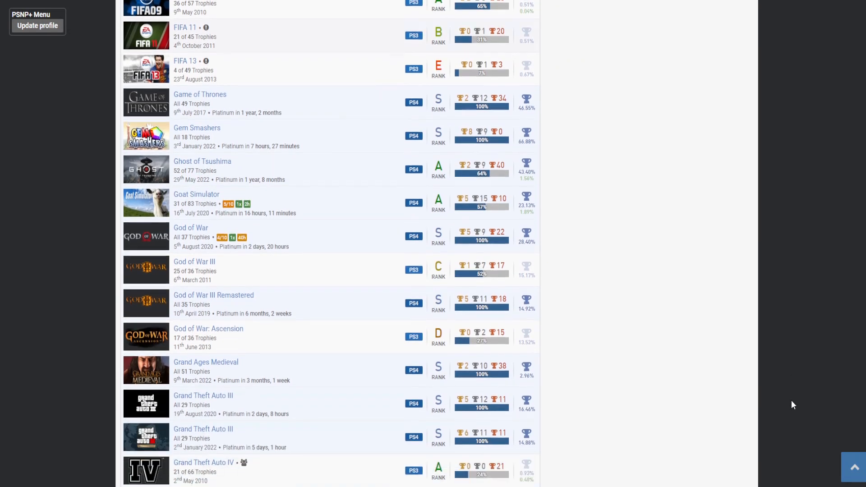
pyautogui.scroll(-3)
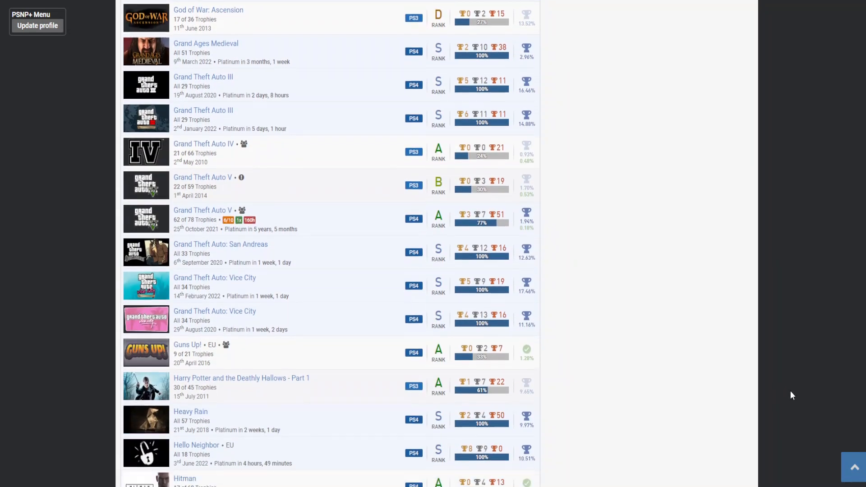
pyautogui.scroll(-3)
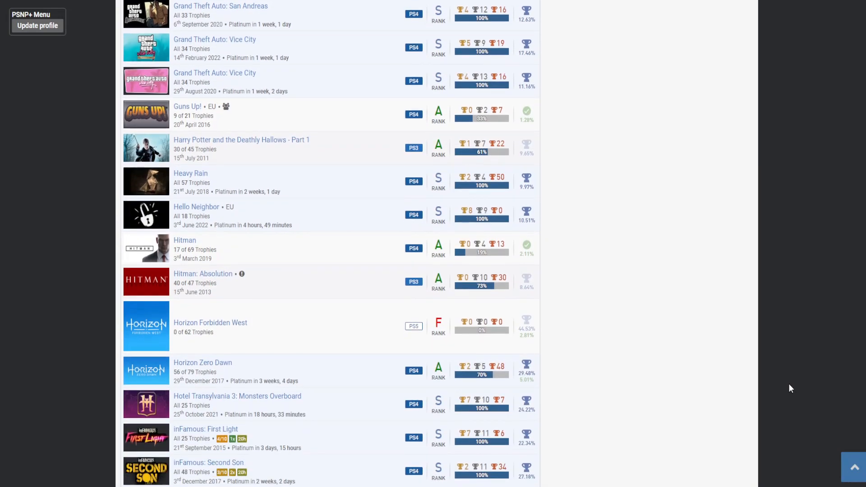
pyautogui.scroll(-3)
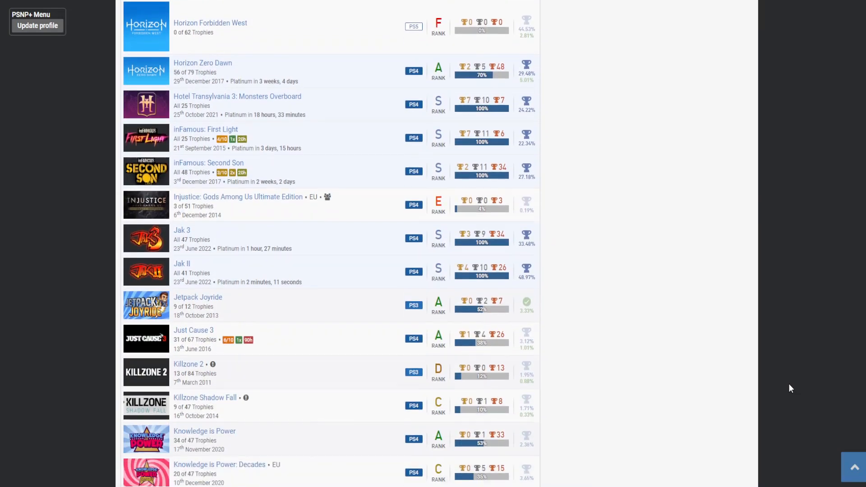
pyautogui.scroll(-3)
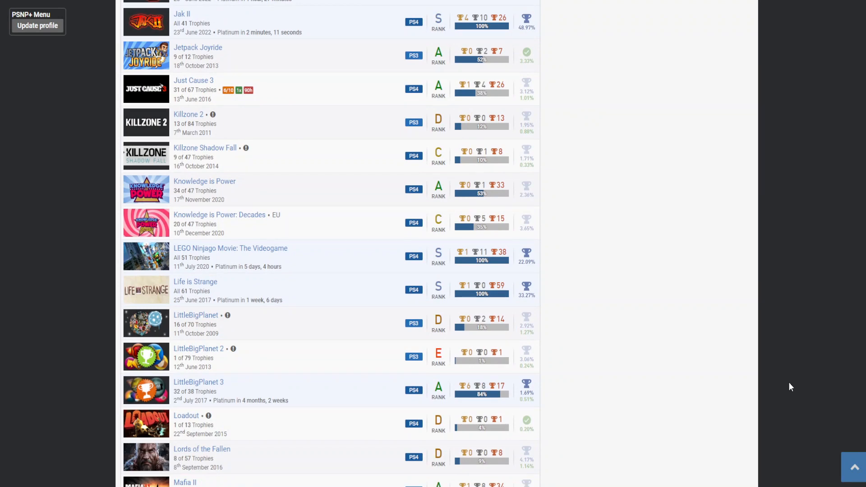
pyautogui.scroll(-3)
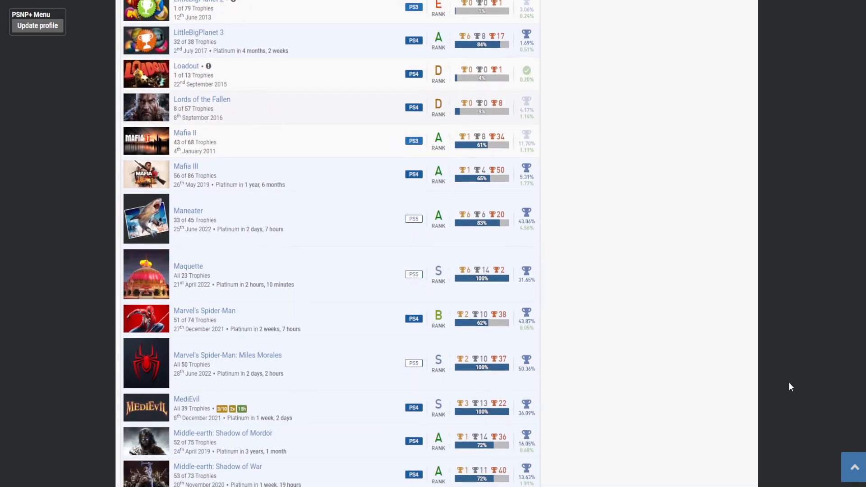
pyautogui.scroll(-3)
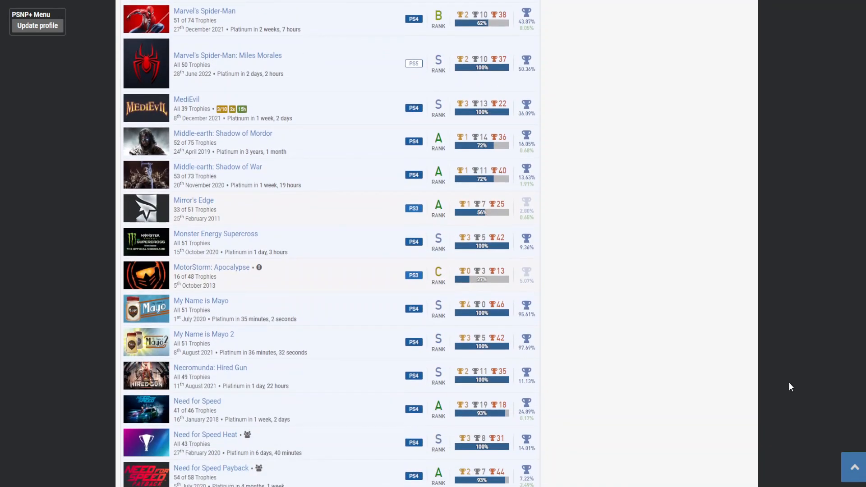
pyautogui.scroll(-3)
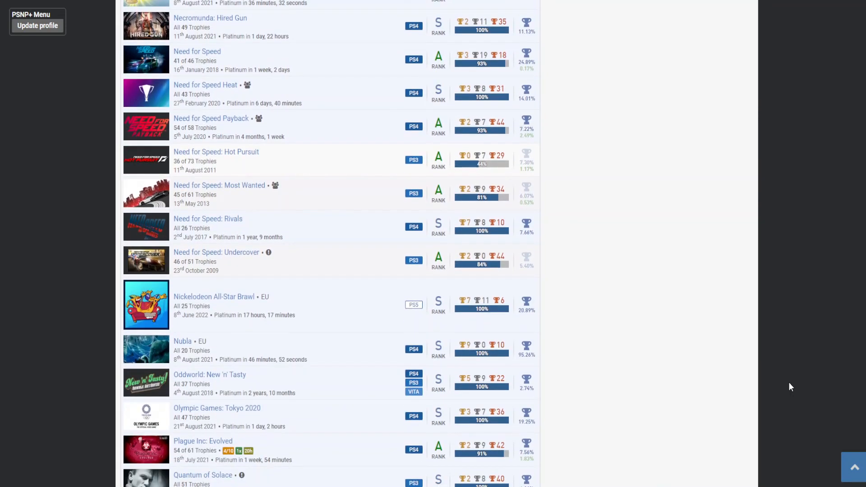
pyautogui.scroll(-3)
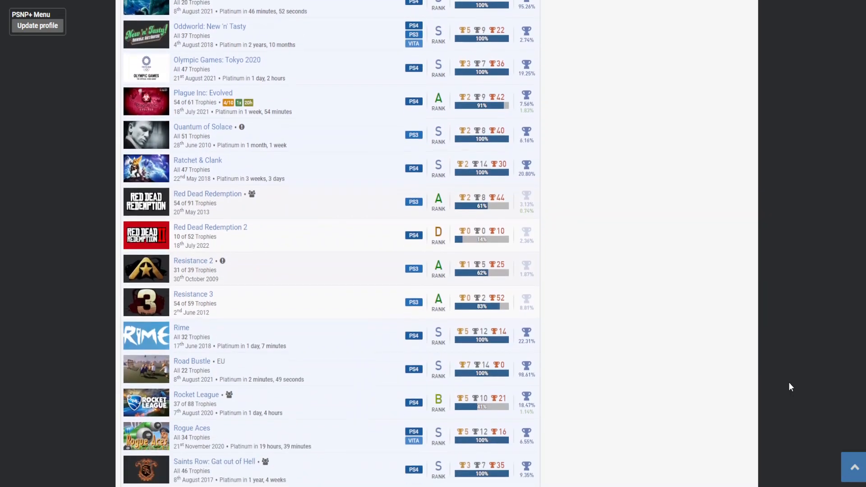
pyautogui.scroll(-3)
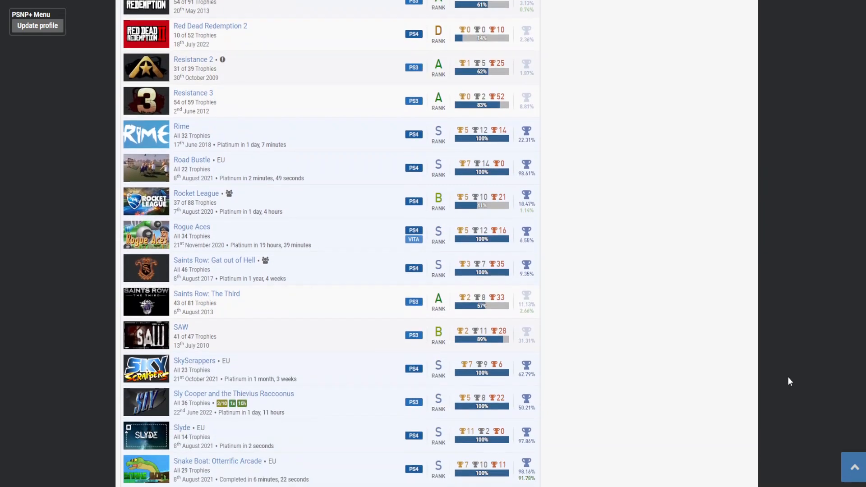
pyautogui.scroll(-3)
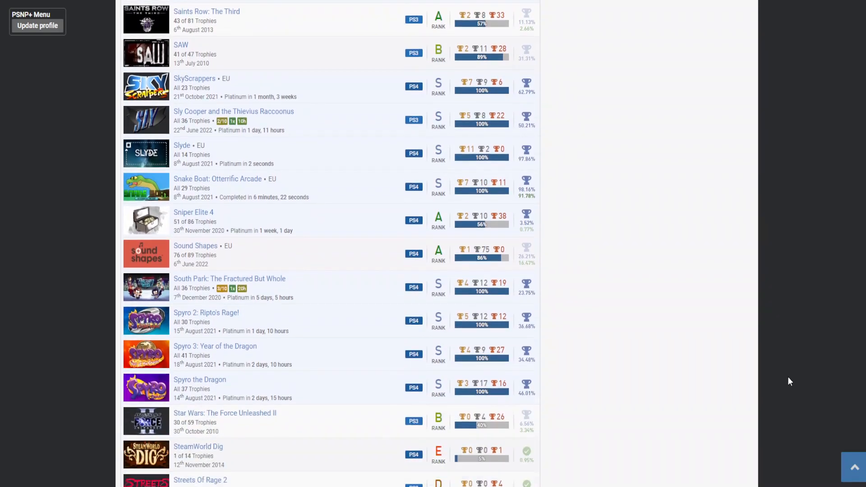
pyautogui.scroll(-3)
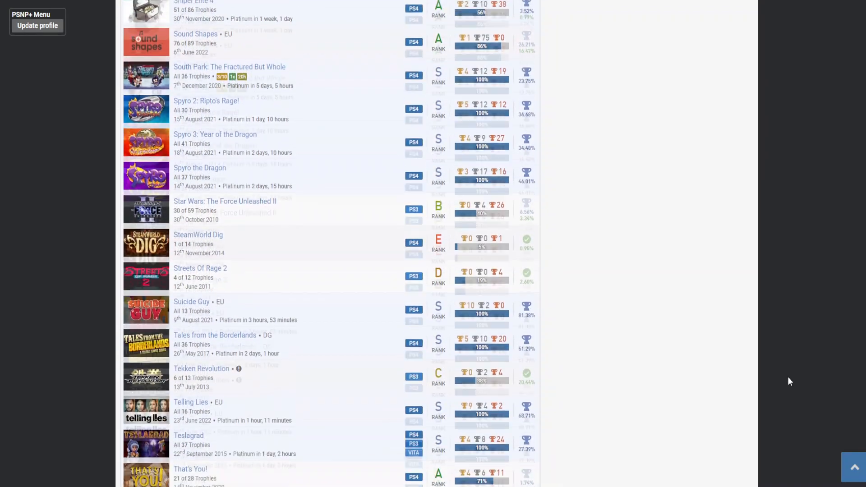
pyautogui.scroll(-3)
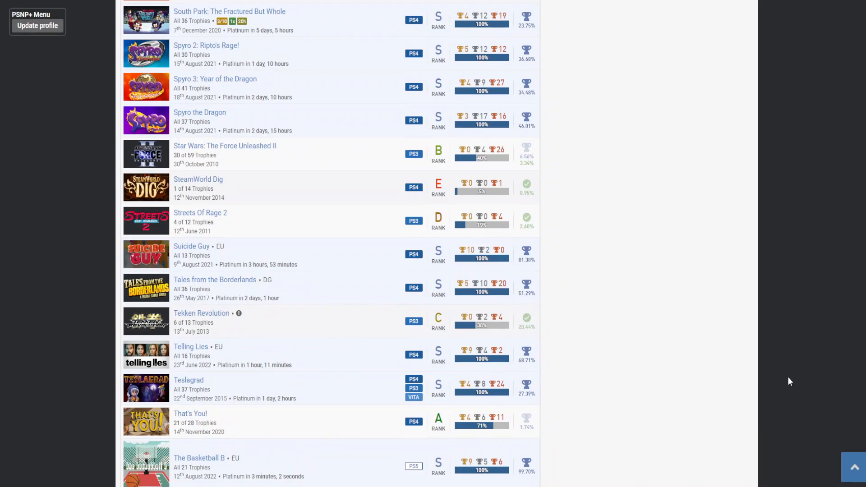